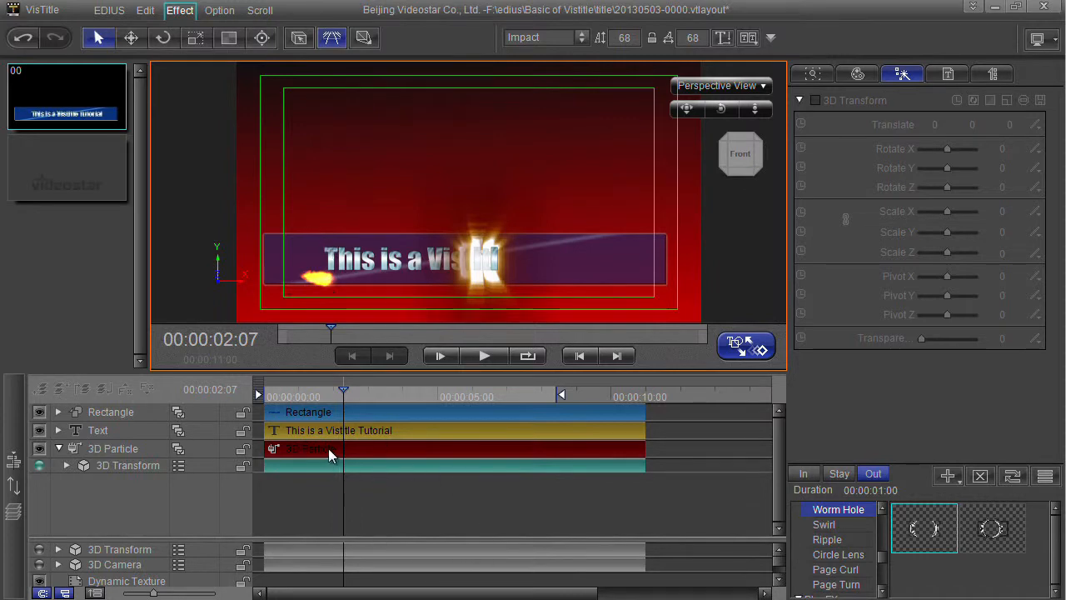
{"action": "mouse_move", "coordinate": [336, 456]}
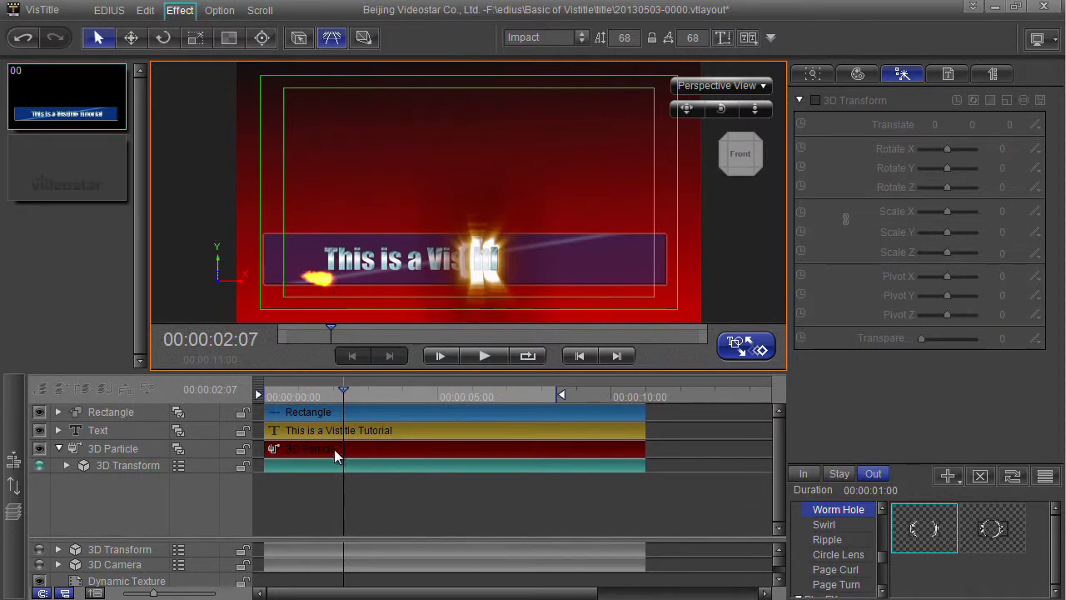
Step: Open the 3D Particle clip in the Particle editor to show the Trailing presets
{"action": "right_click", "coordinate": [338, 450]}
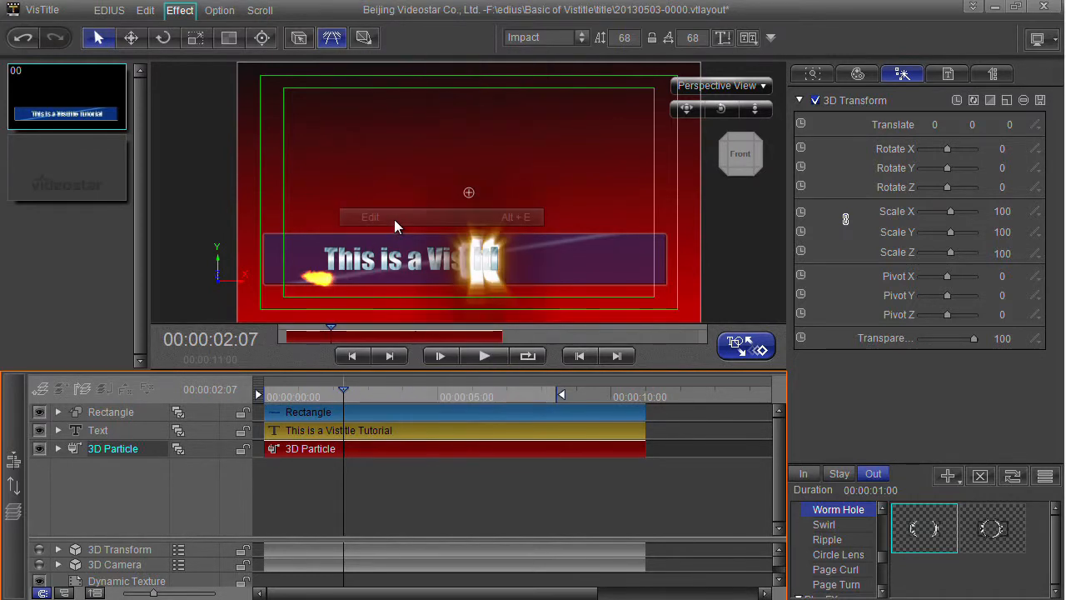
{"action": "double_click", "coordinate": [113, 448]}
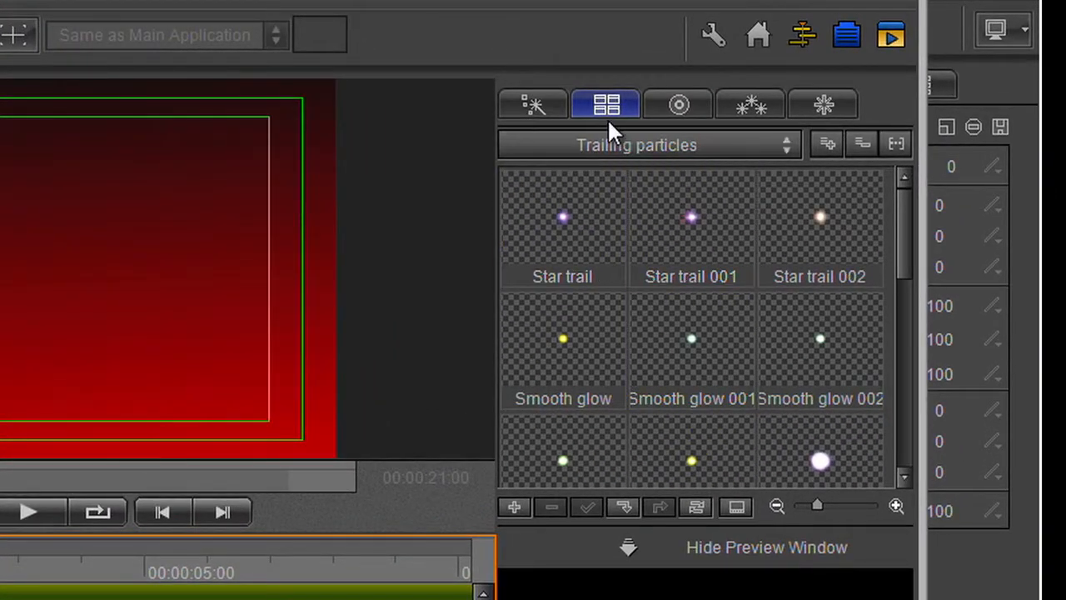
Step: Review the 3D Transform, Emitter Property, Particle Model and Particle tabs, ending on Emitter Property
{"action": "left_click", "coordinate": [533, 103]}
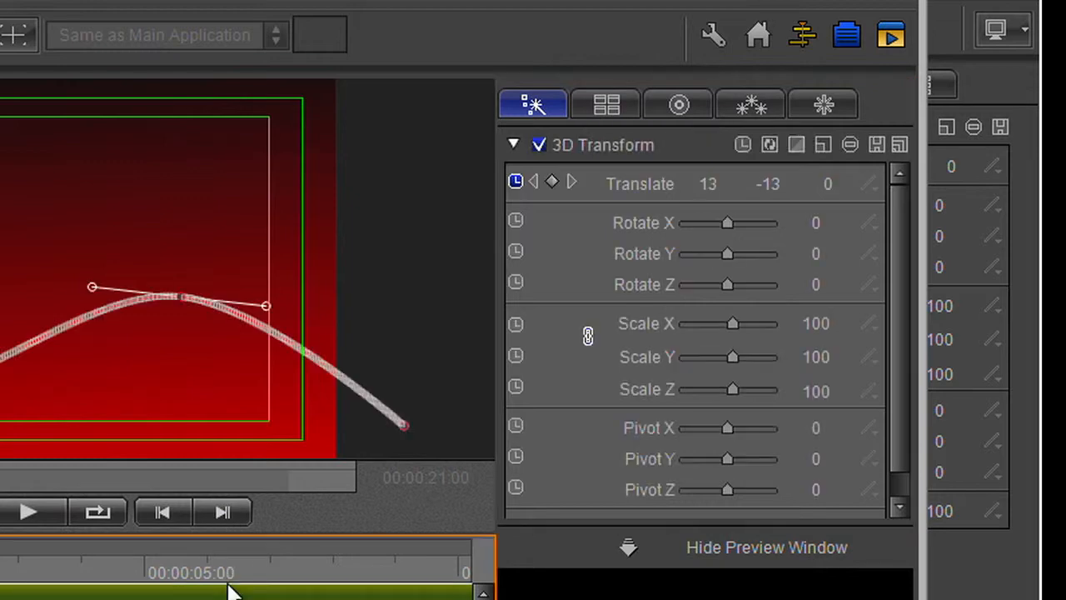
{"action": "left_click", "coordinate": [676, 104]}
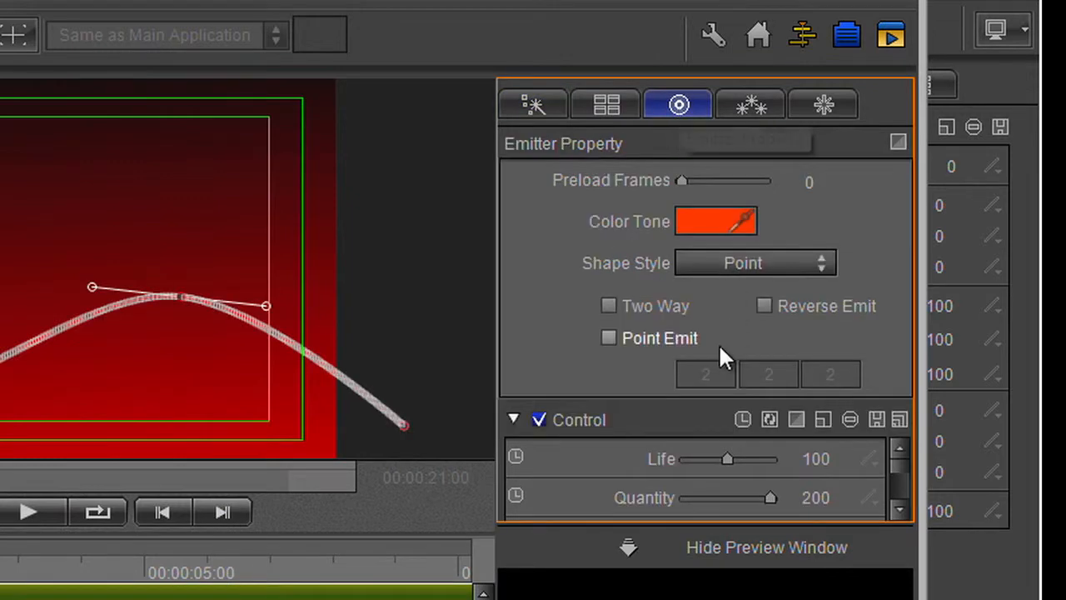
{"action": "mouse_move", "coordinate": [663, 556]}
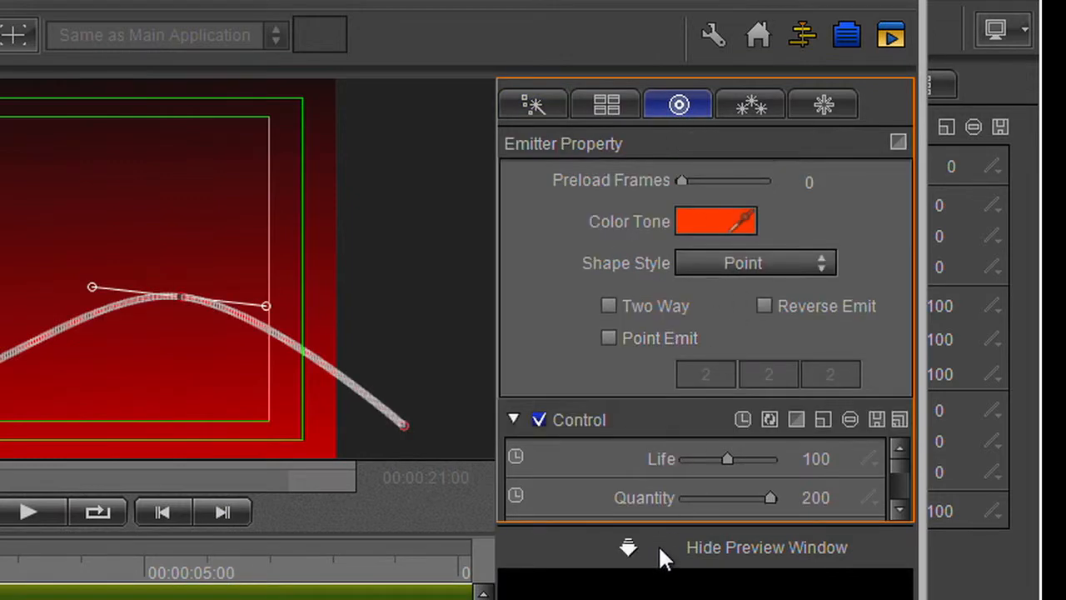
{"action": "mouse_move", "coordinate": [548, 183]}
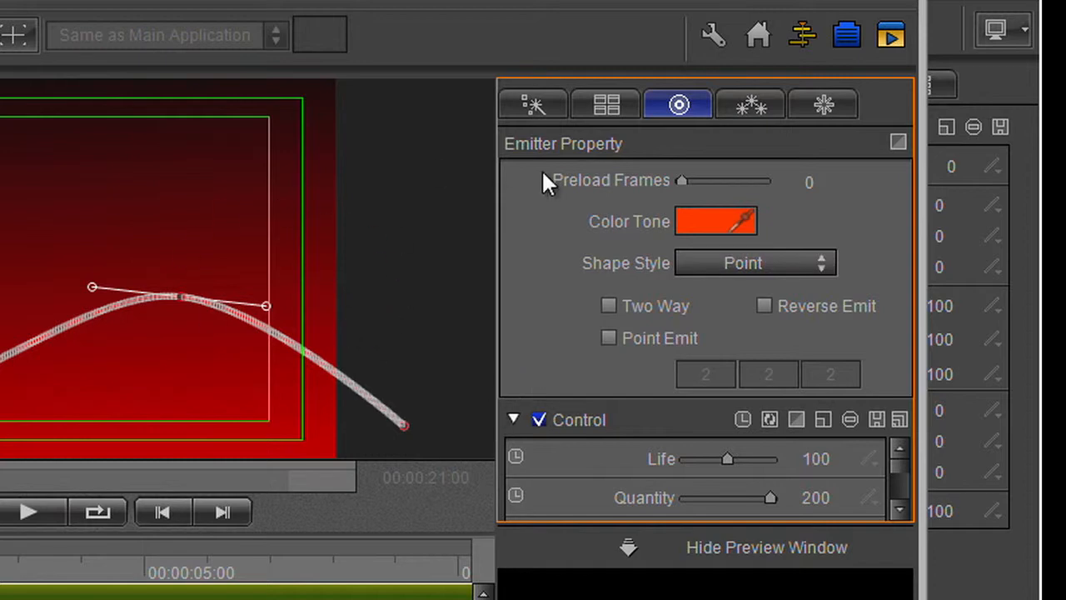
{"action": "mouse_move", "coordinate": [908, 217]}
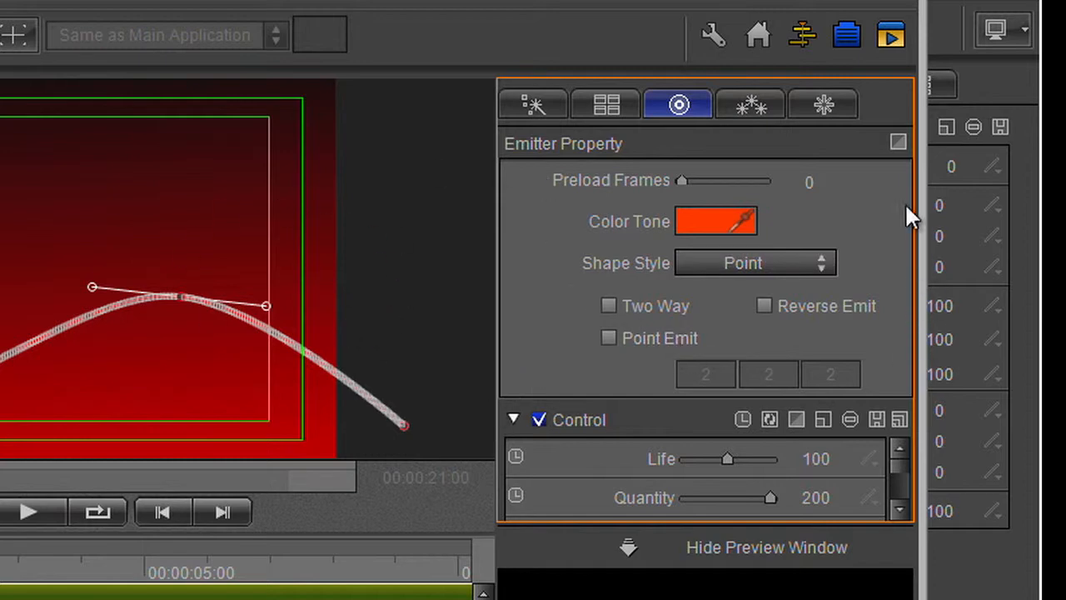
{"action": "left_click", "coordinate": [750, 103]}
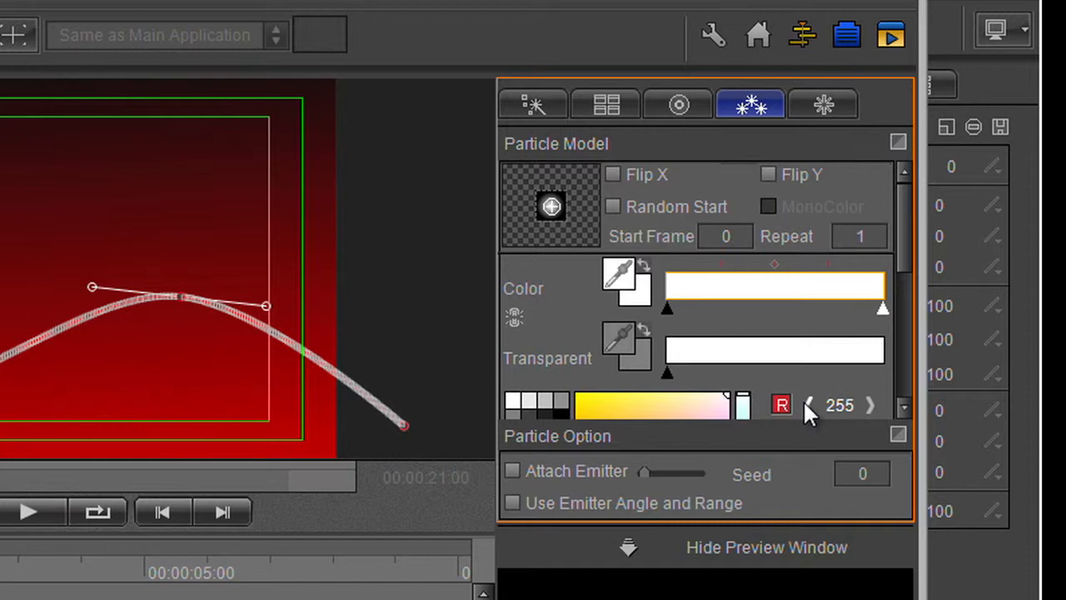
{"action": "left_click", "coordinate": [824, 103]}
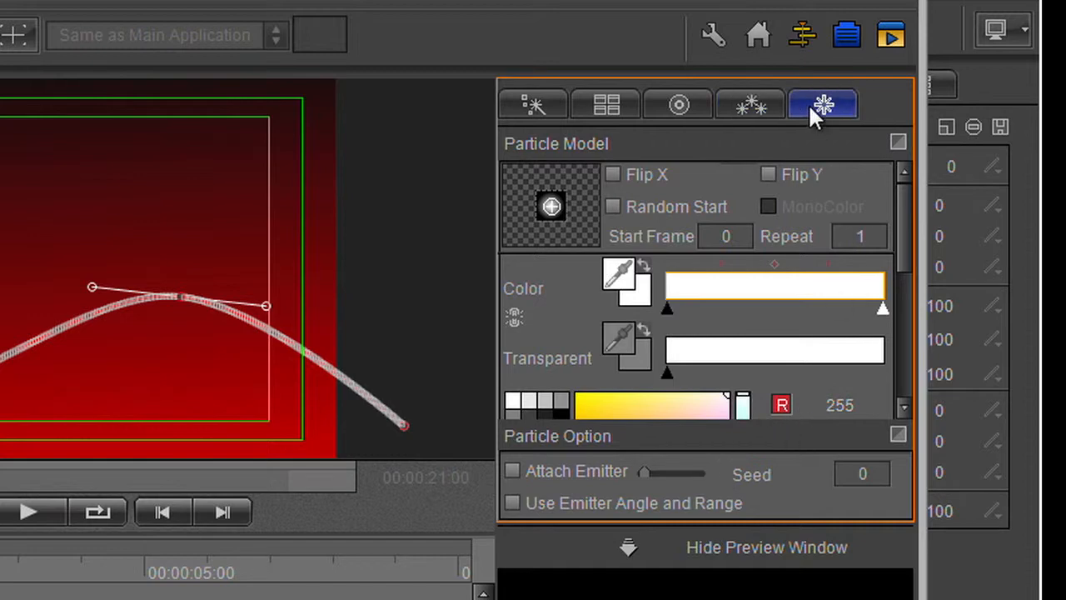
{"action": "left_click", "coordinate": [822, 104]}
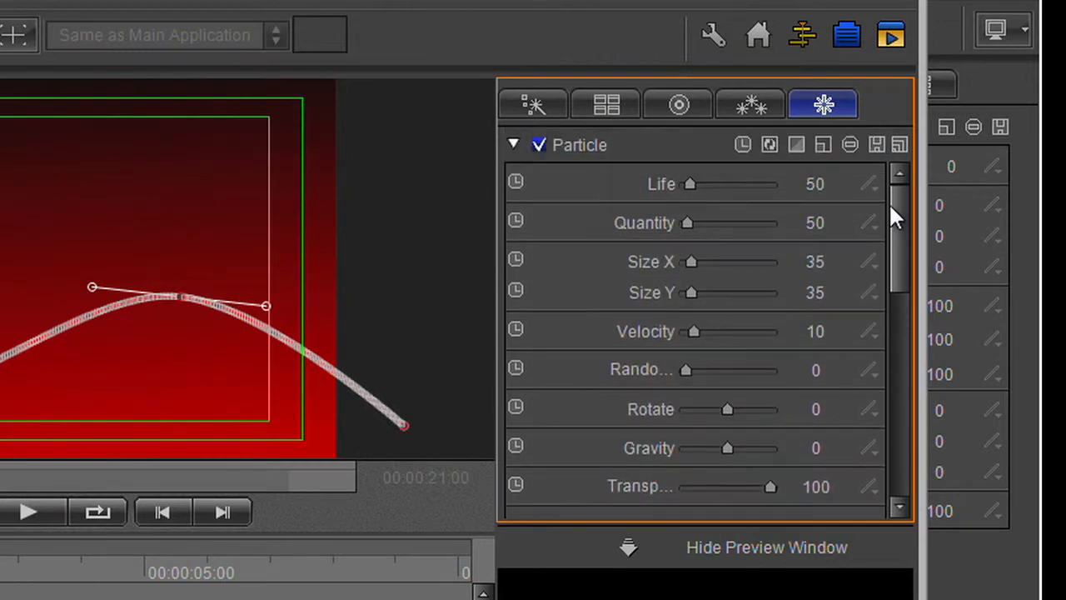
{"action": "left_click", "coordinate": [678, 103]}
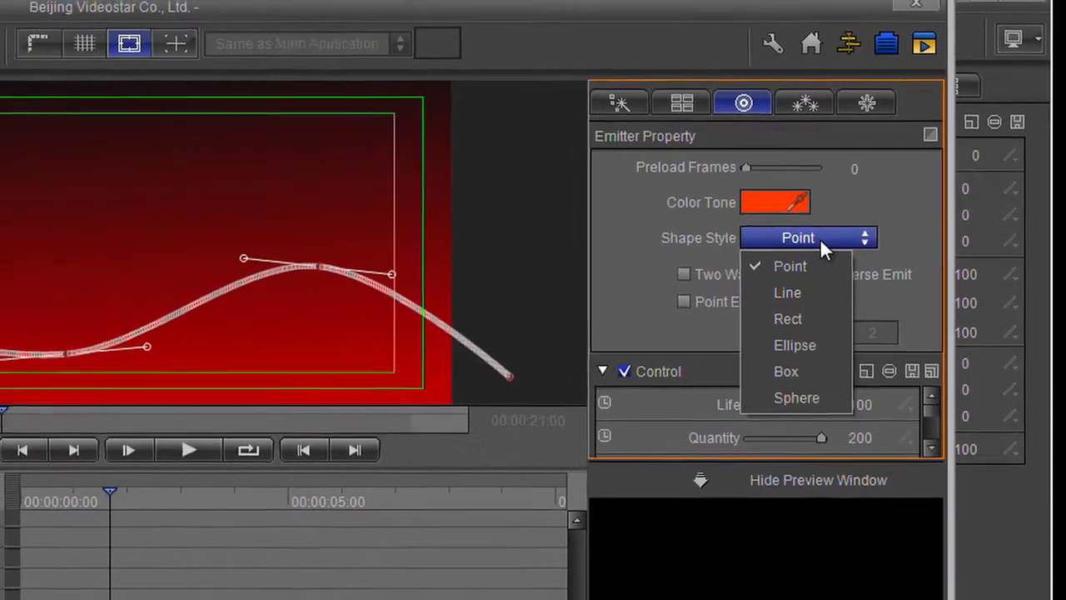
Step: Try an Ellipse emitter shape and preview the particle animation
{"action": "left_click", "coordinate": [787, 292]}
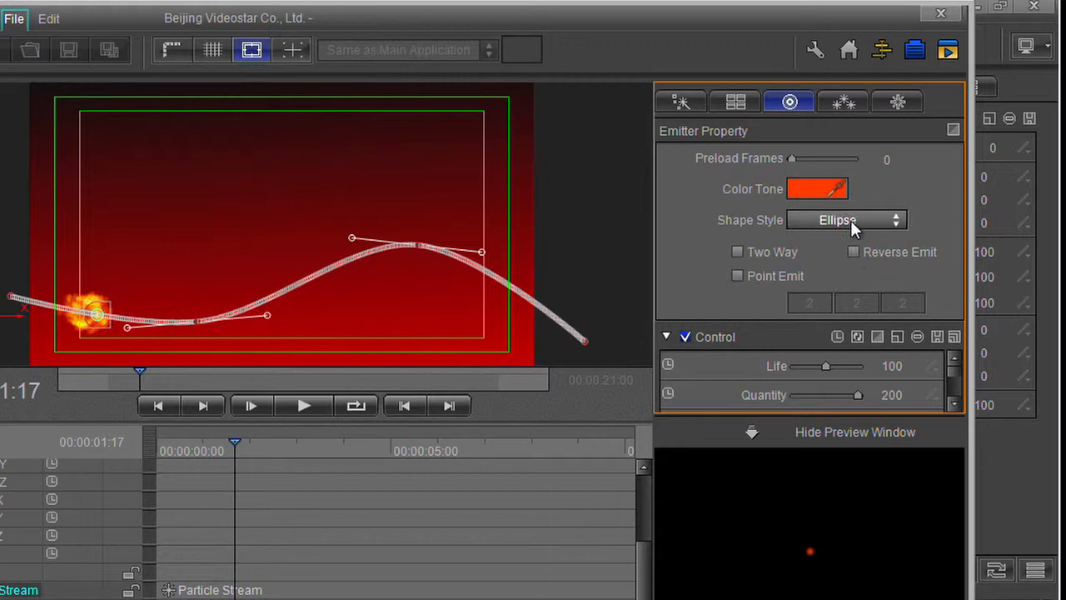
{"action": "left_click", "coordinate": [307, 406]}
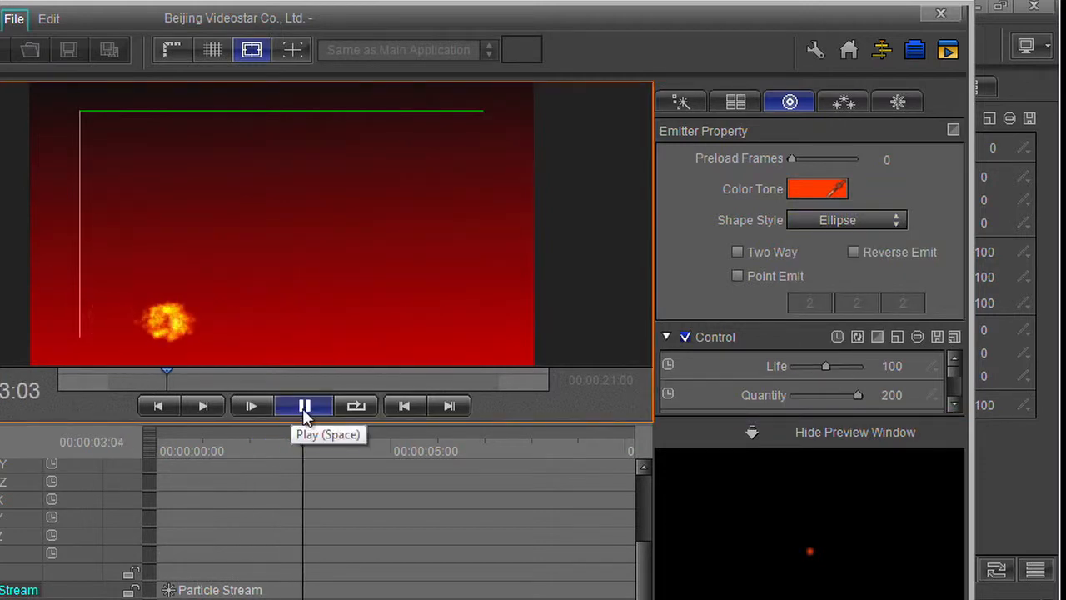
{"action": "left_click", "coordinate": [306, 405]}
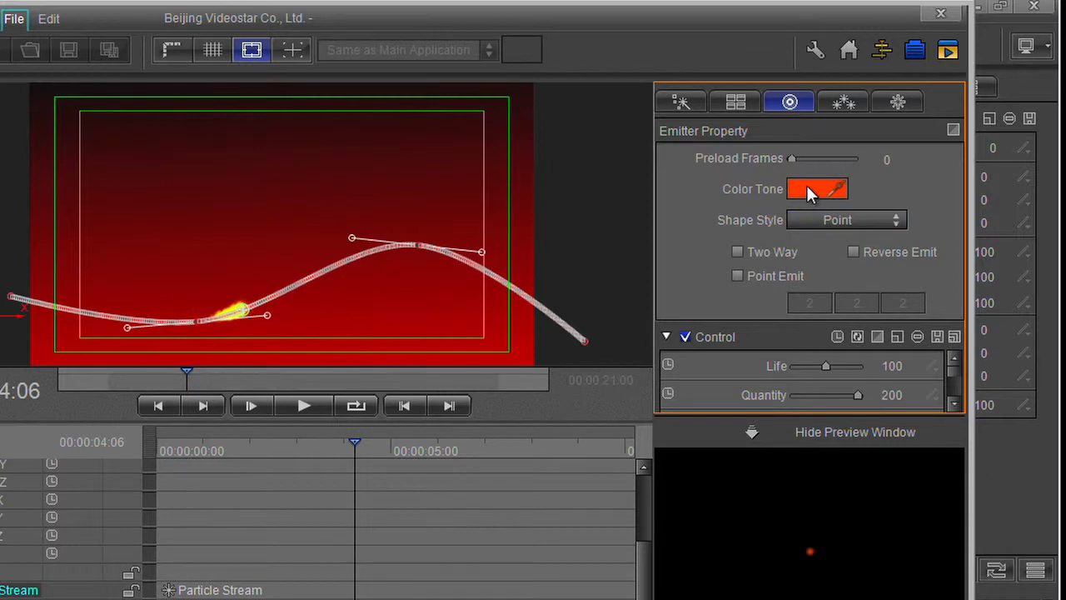
Step: Set the emitter Color Tone to cyan
{"action": "left_click", "coordinate": [813, 189]}
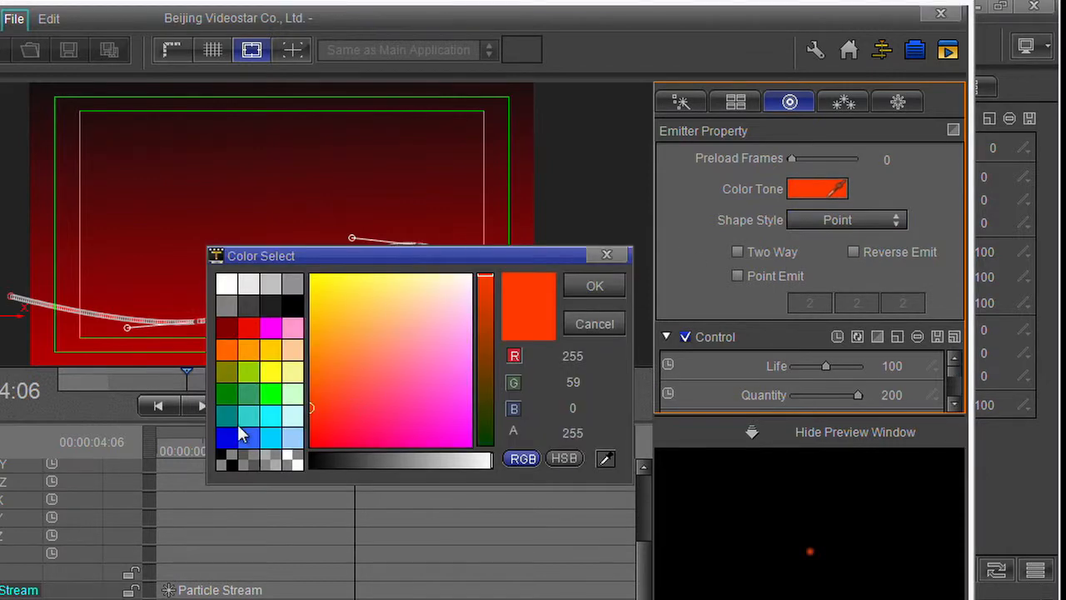
{"action": "left_click", "coordinate": [594, 285]}
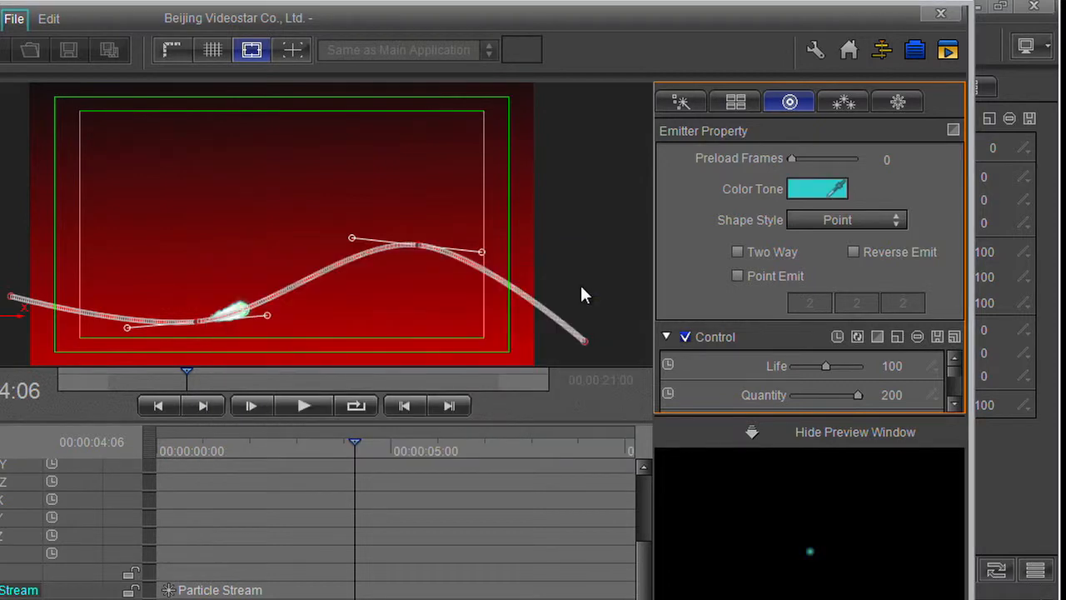
{"action": "left_click", "coordinate": [817, 189]}
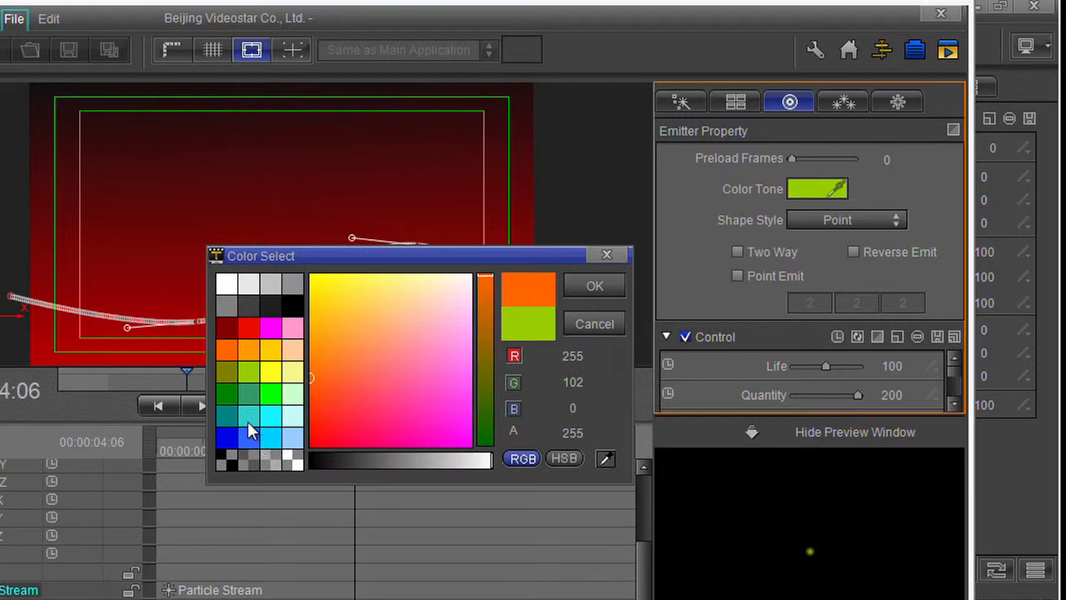
{"action": "left_click", "coordinate": [593, 285]}
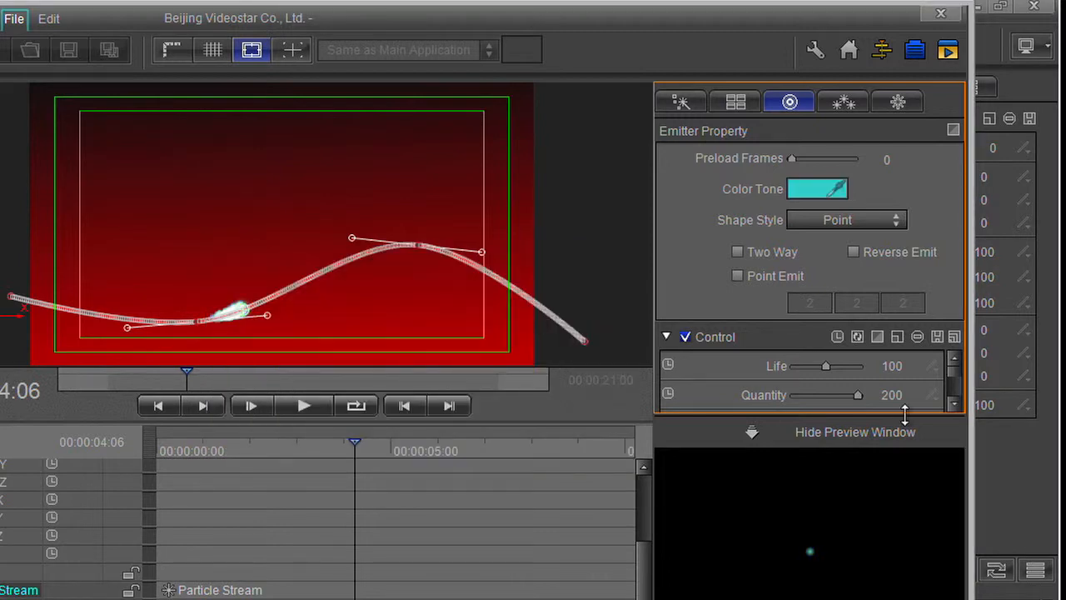
Step: Reveal the emitter Control settings and lengthen the particle life
{"action": "left_click", "coordinate": [854, 432]}
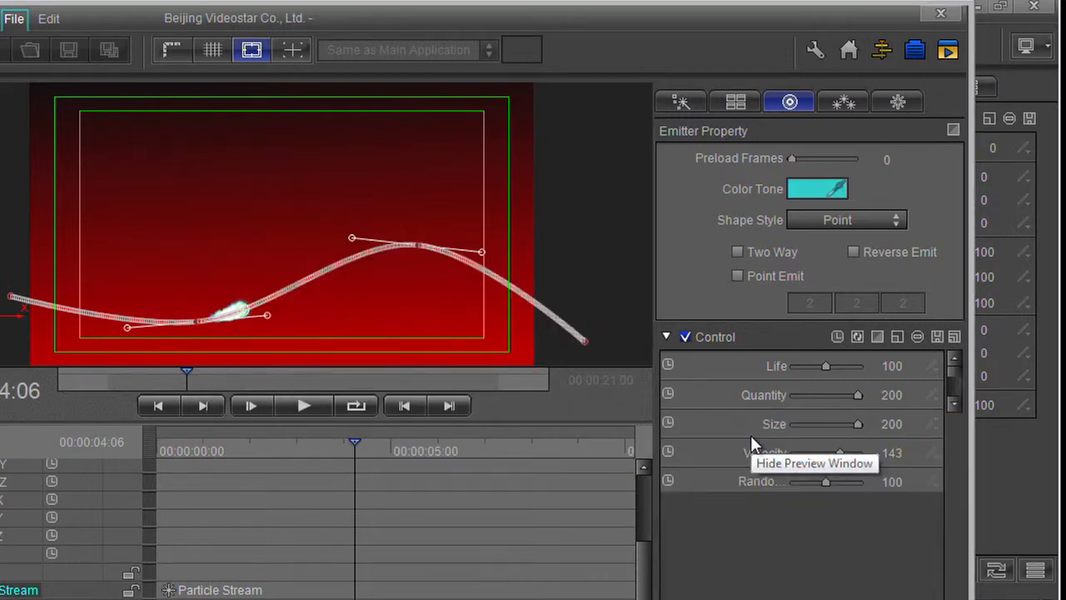
{"action": "scroll", "scroll_direction": "down", "scroll_amount": 3}
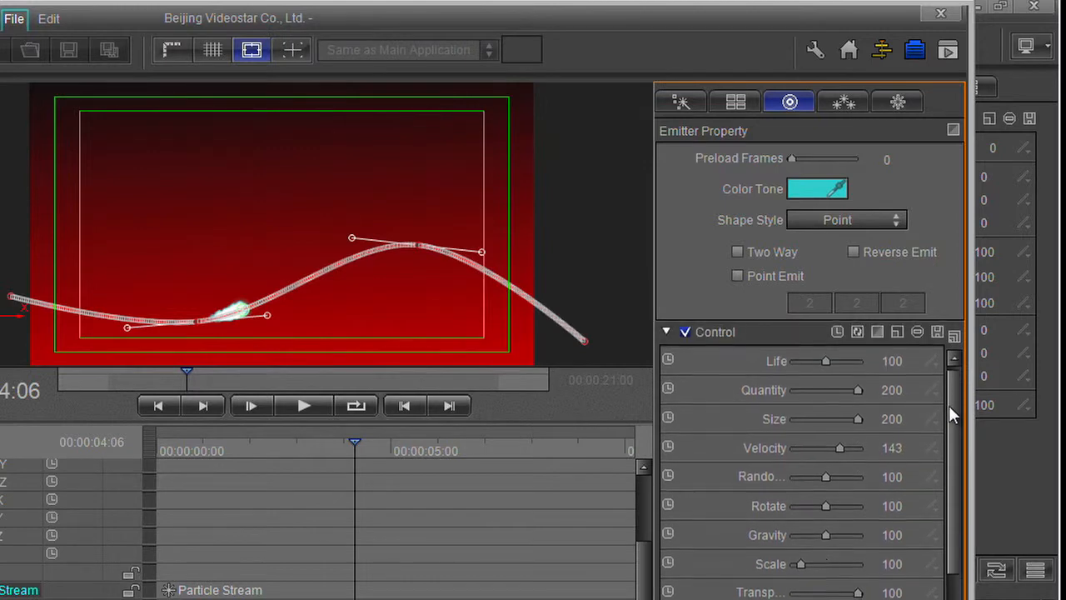
{"action": "left_click_drag", "start_coordinate": [825, 361], "coordinate": [830, 366]}
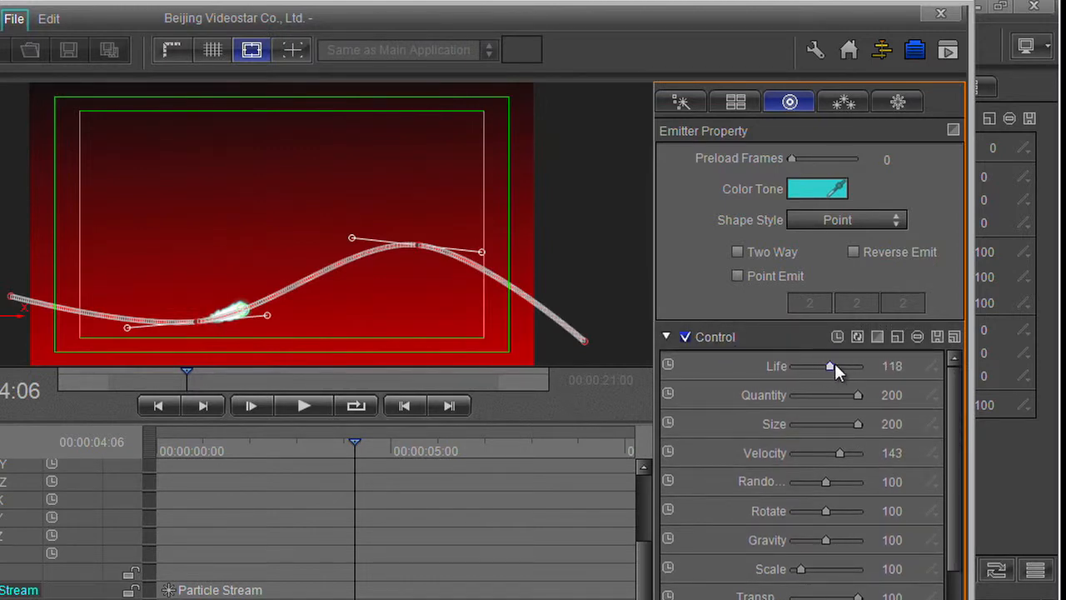
{"action": "left_click_drag", "start_coordinate": [830, 366], "coordinate": [854, 366]}
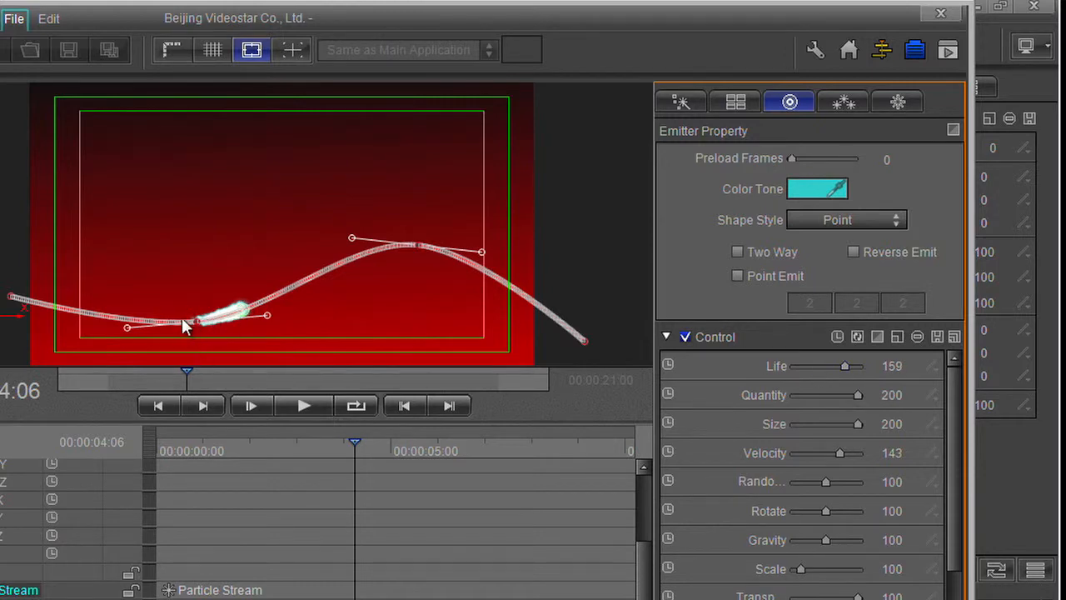
{"action": "mouse_move", "coordinate": [196, 329]}
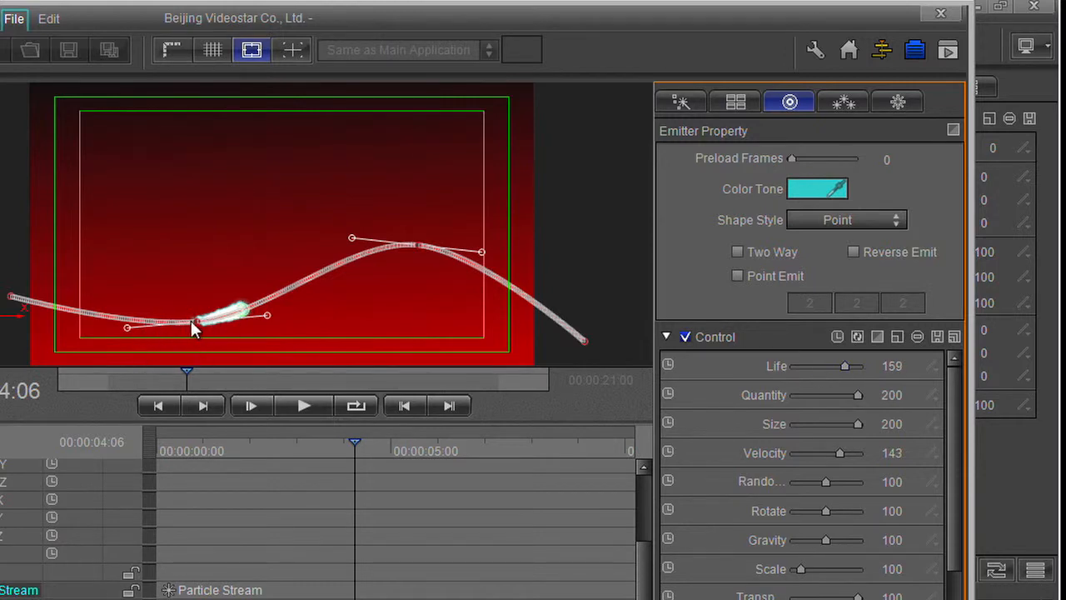
Step: Cut particle quantity, raise randomness, and set gravity 82 and scale 225
{"action": "left_click_drag", "start_coordinate": [861, 395], "coordinate": [852, 395]}
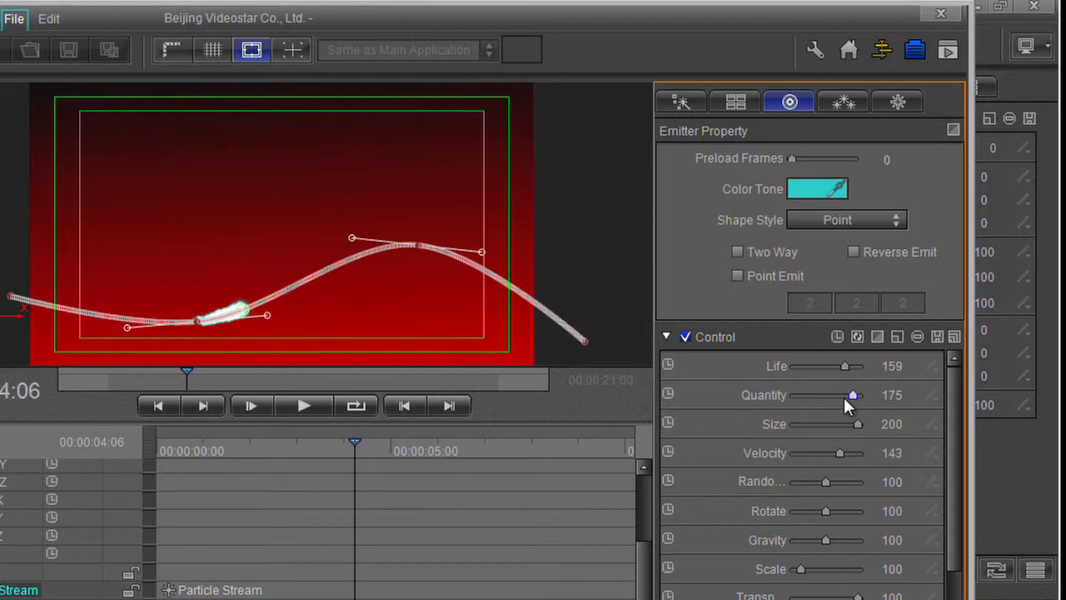
{"action": "left_click_drag", "start_coordinate": [854, 395], "coordinate": [799, 395]}
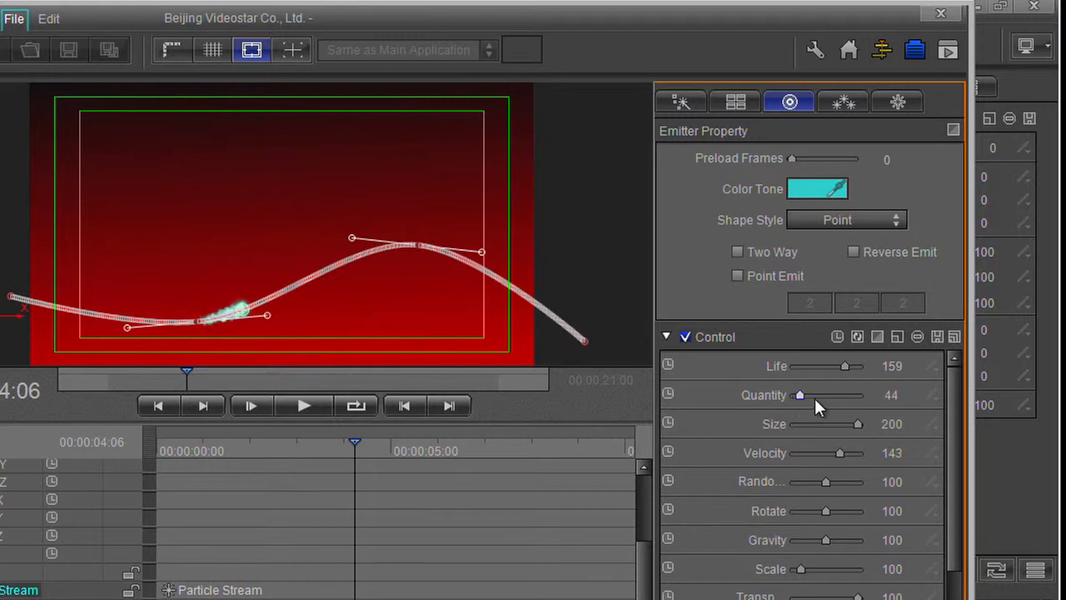
{"action": "left_click_drag", "start_coordinate": [799, 395], "coordinate": [817, 395]}
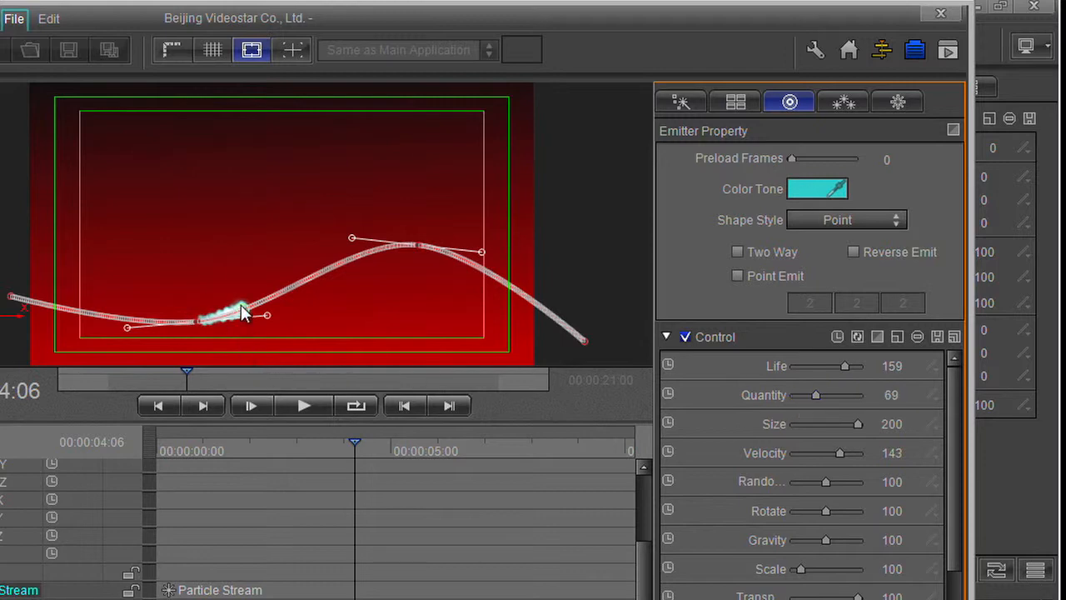
{"action": "mouse_move", "coordinate": [868, 485]}
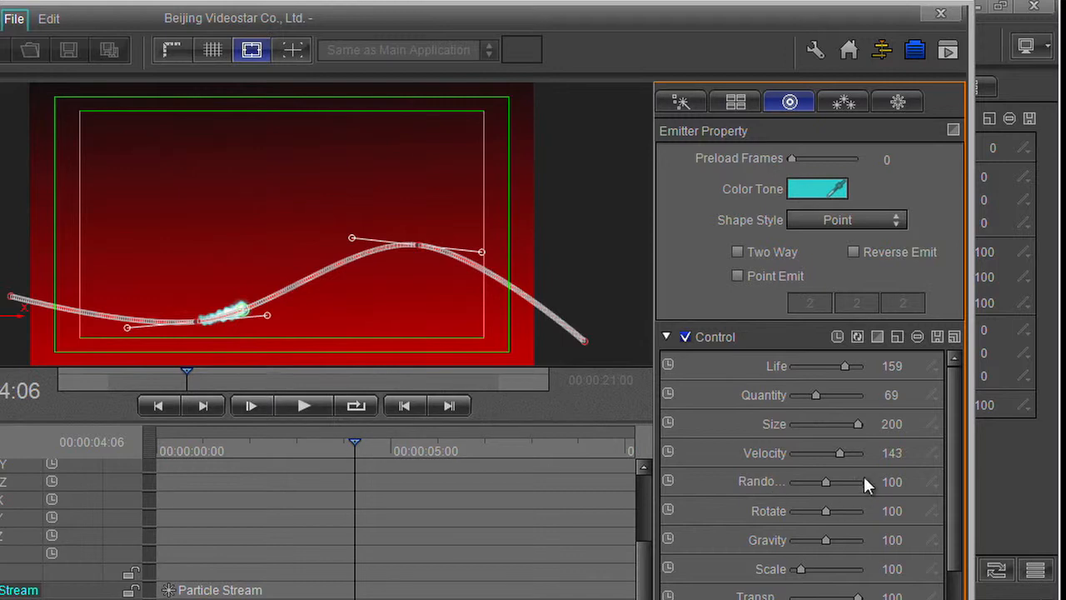
{"action": "left_click_drag", "start_coordinate": [839, 452], "coordinate": [801, 452]}
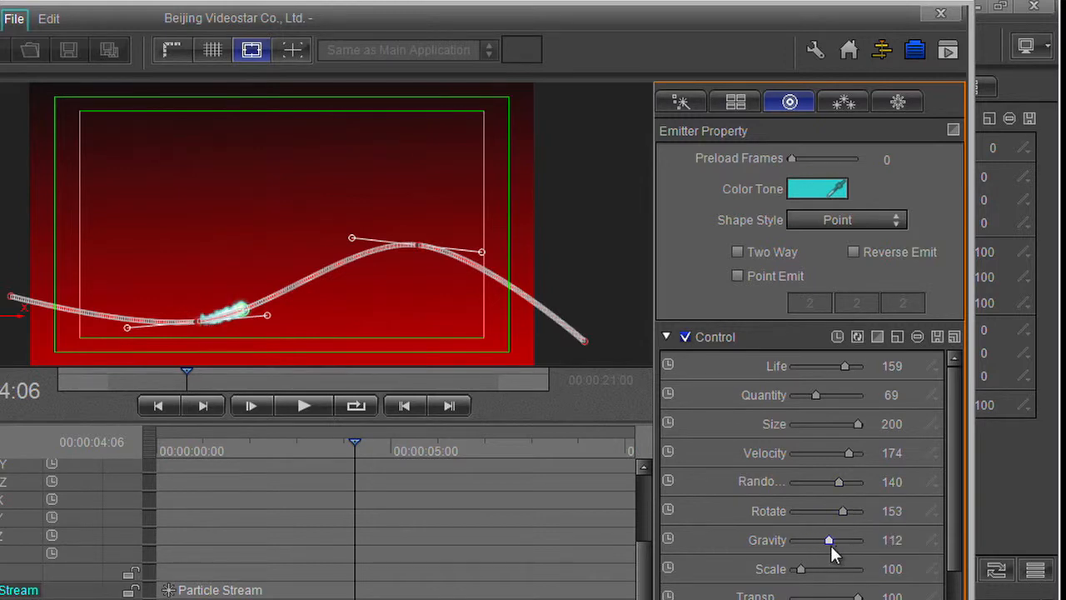
{"action": "left_click_drag", "start_coordinate": [801, 569], "coordinate": [823, 569]}
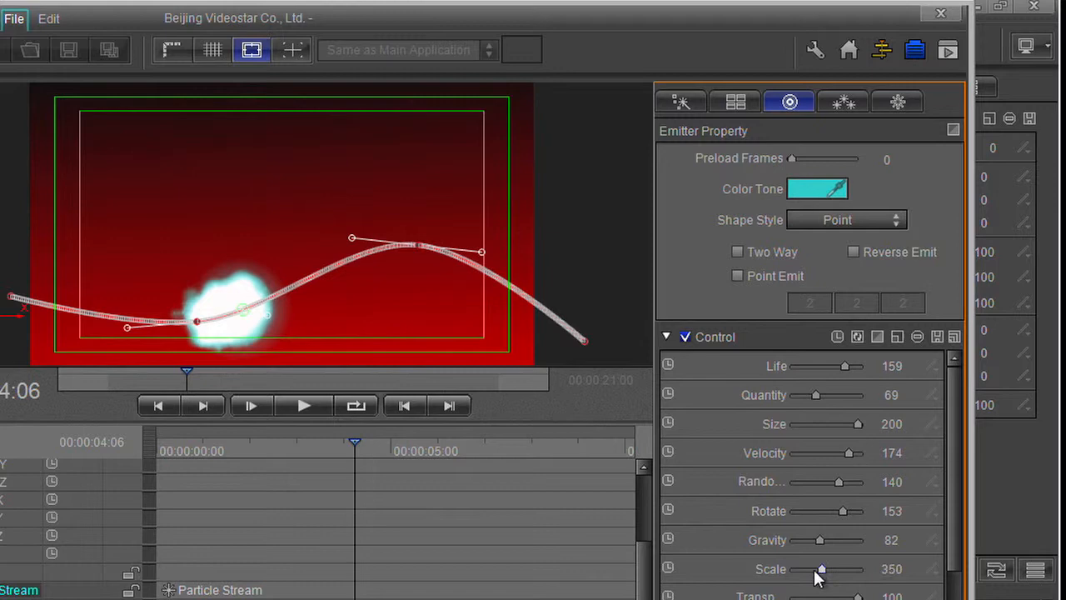
{"action": "left_click_drag", "start_coordinate": [822, 569], "coordinate": [800, 569]}
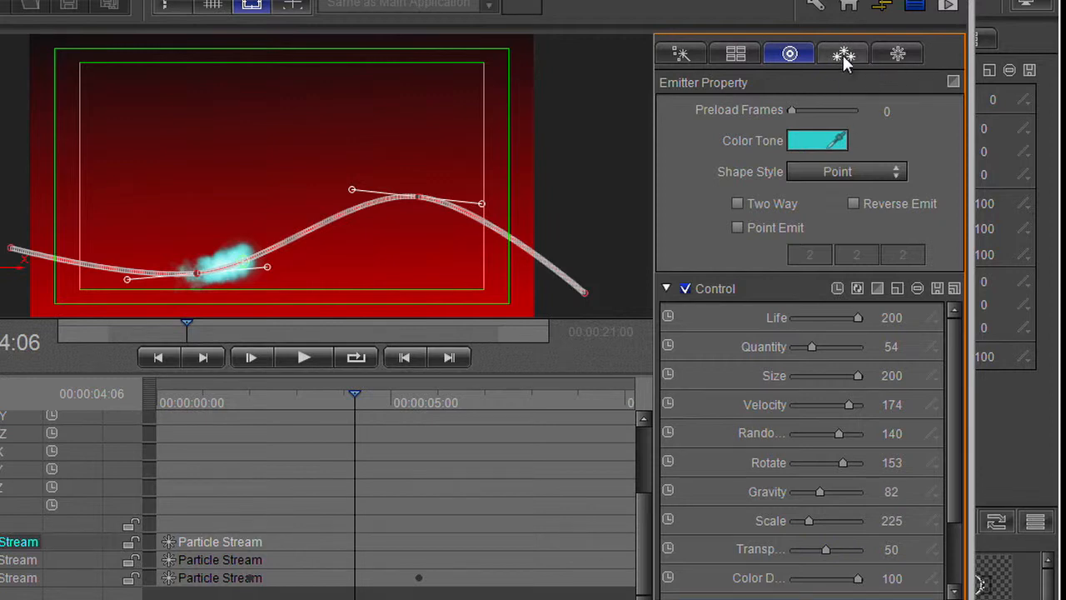
Step: Raise the emitter transparency to 92
{"action": "left_click", "coordinate": [842, 53]}
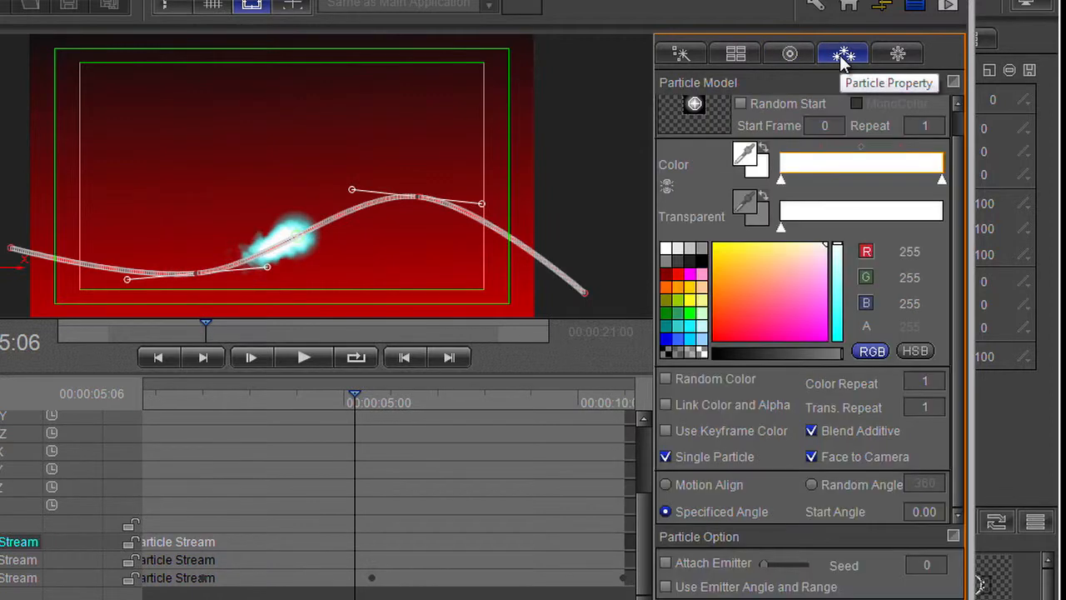
{"action": "mouse_move", "coordinate": [863, 163]}
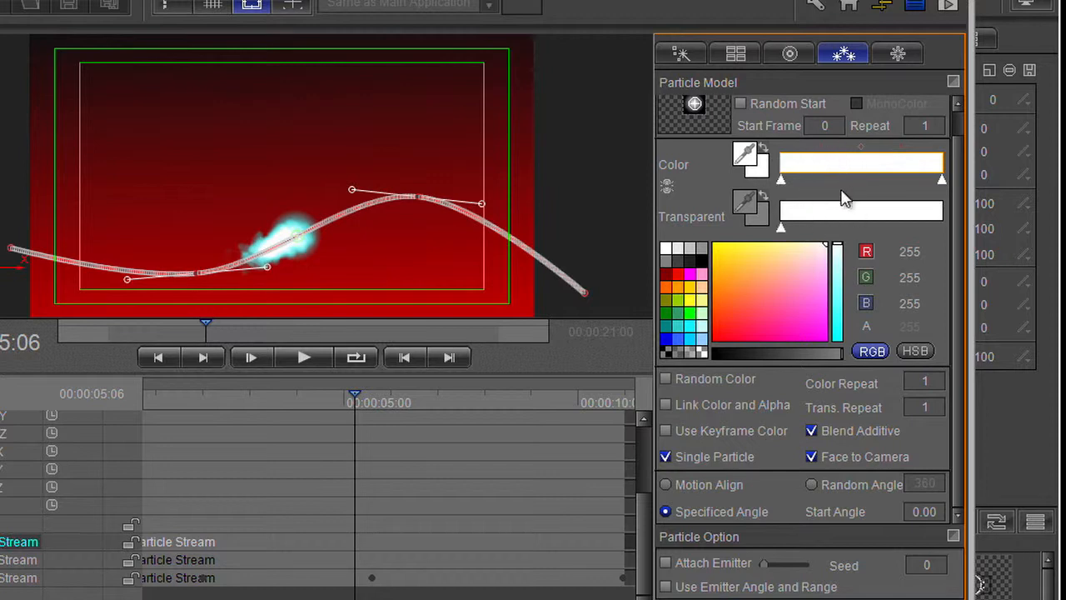
{"action": "left_click", "coordinate": [788, 52]}
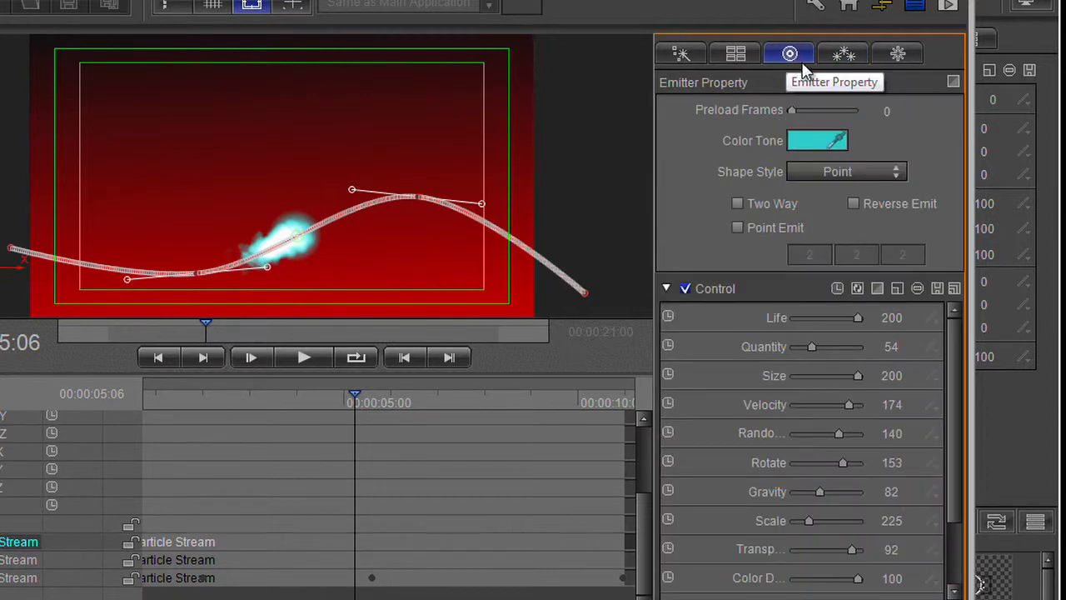
{"action": "mouse_move", "coordinate": [838, 154]}
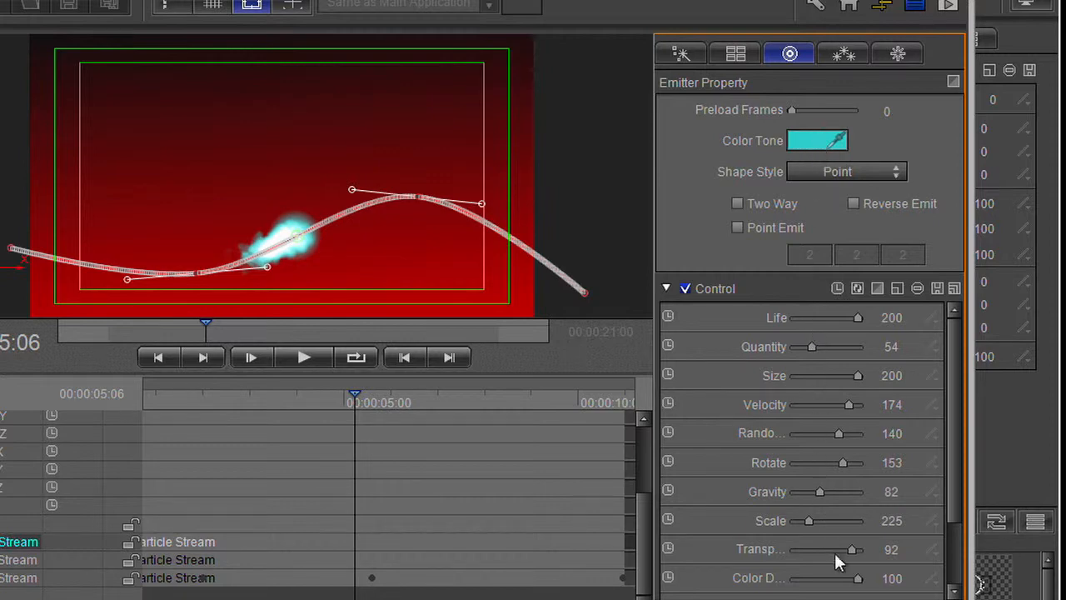
{"action": "left_click_drag", "start_coordinate": [862, 578], "coordinate": [804, 578]}
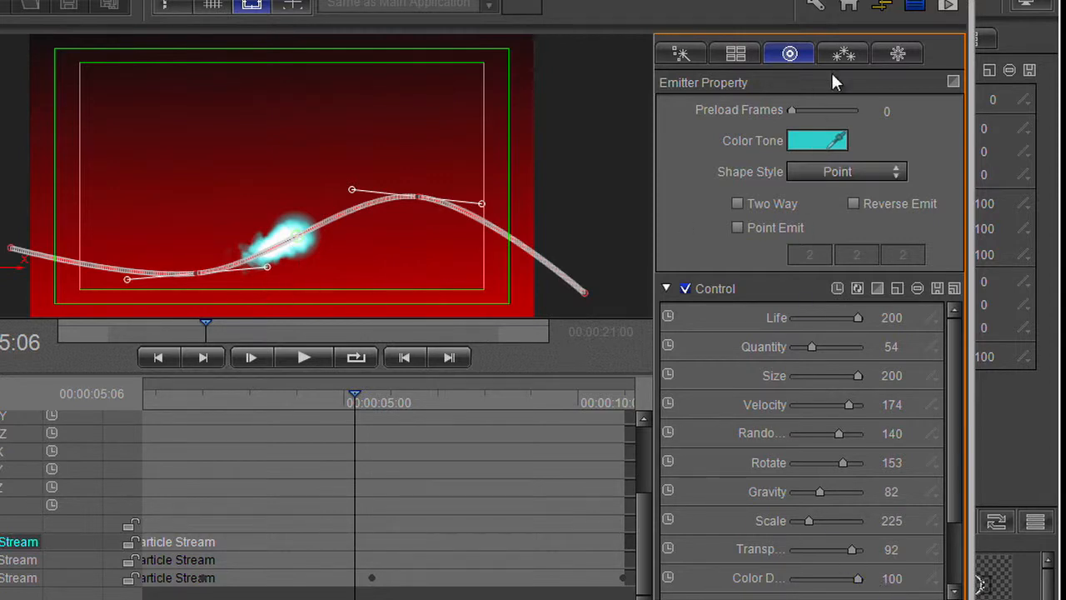
Step: Try motion-aligned versus specified particle angles, and browse the particle image library
{"action": "left_click", "coordinate": [842, 52]}
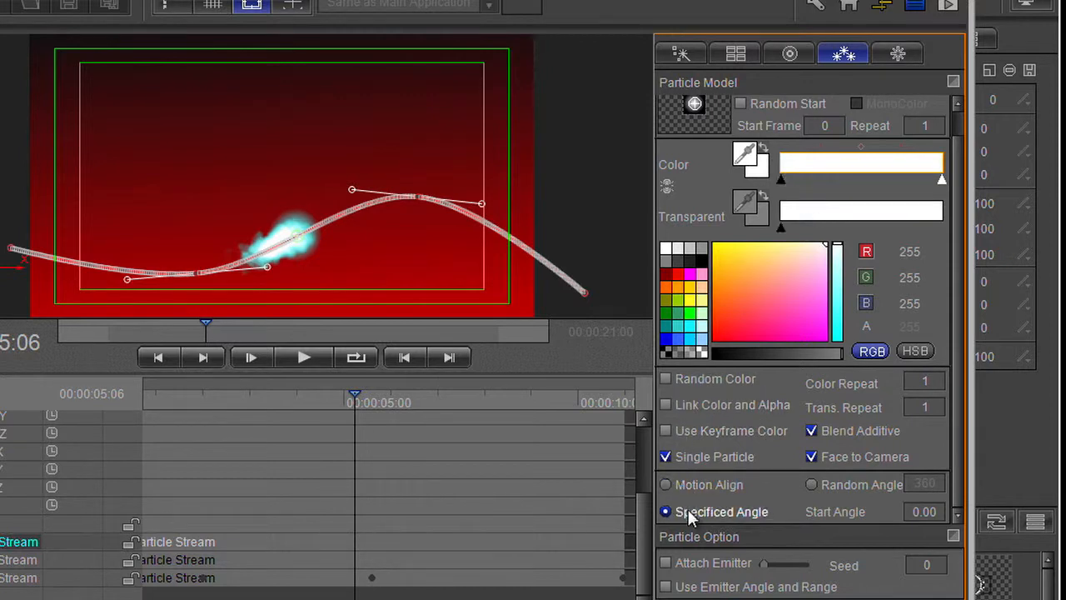
{"action": "left_click", "coordinate": [664, 485]}
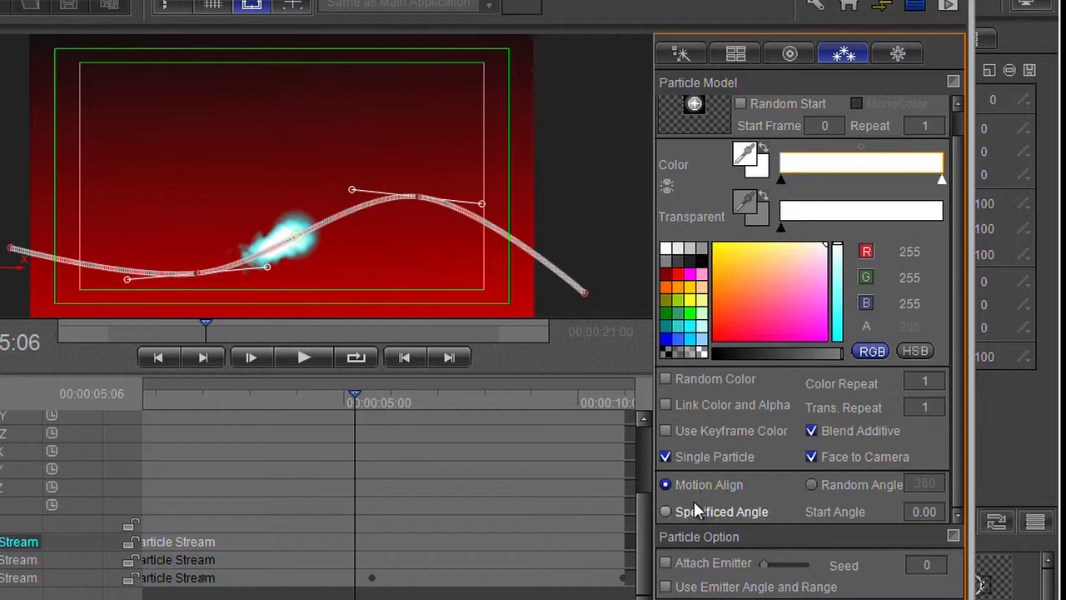
{"action": "left_click", "coordinate": [666, 511]}
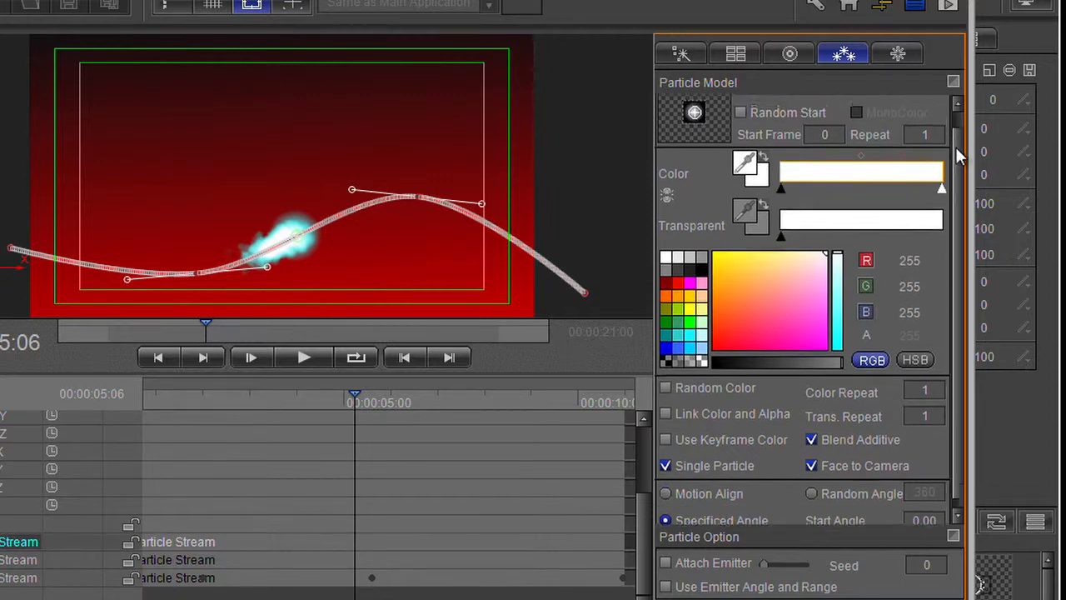
{"action": "left_click", "coordinate": [693, 111]}
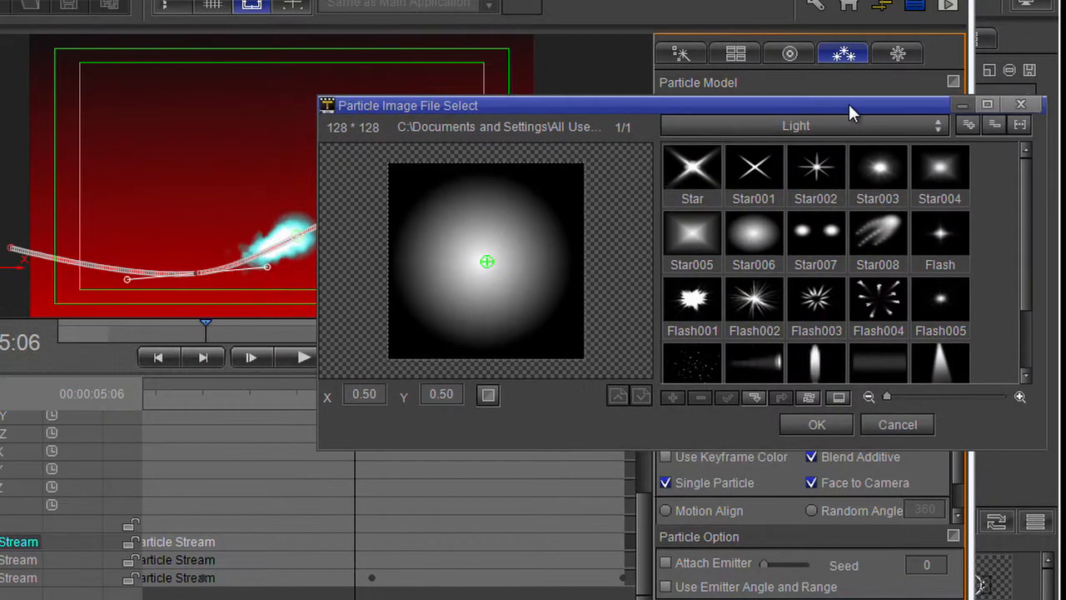
{"action": "mouse_move", "coordinate": [465, 276]}
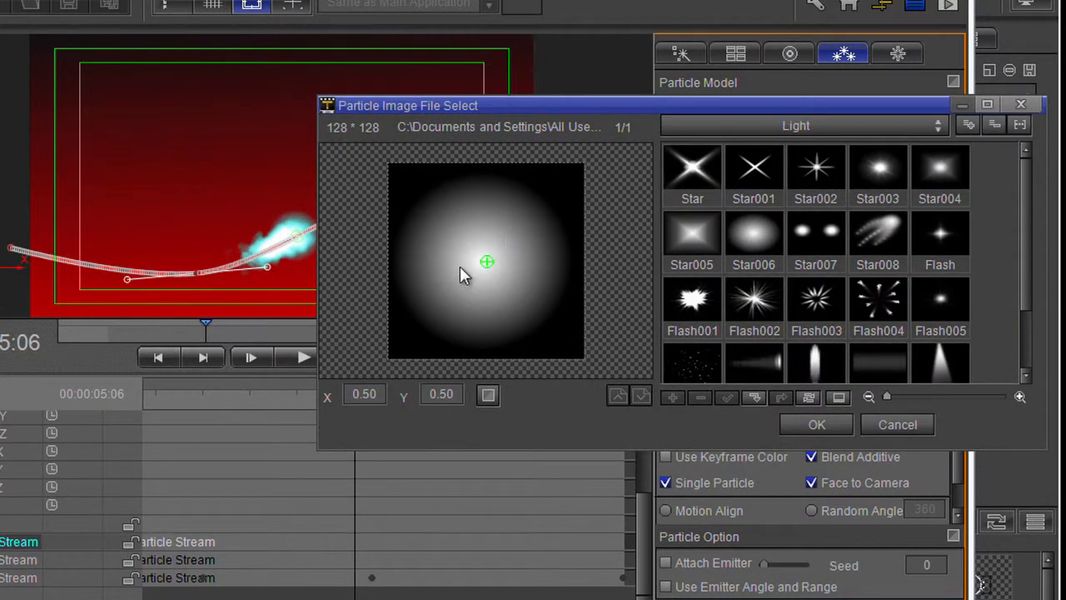
{"action": "mouse_move", "coordinate": [487, 265]}
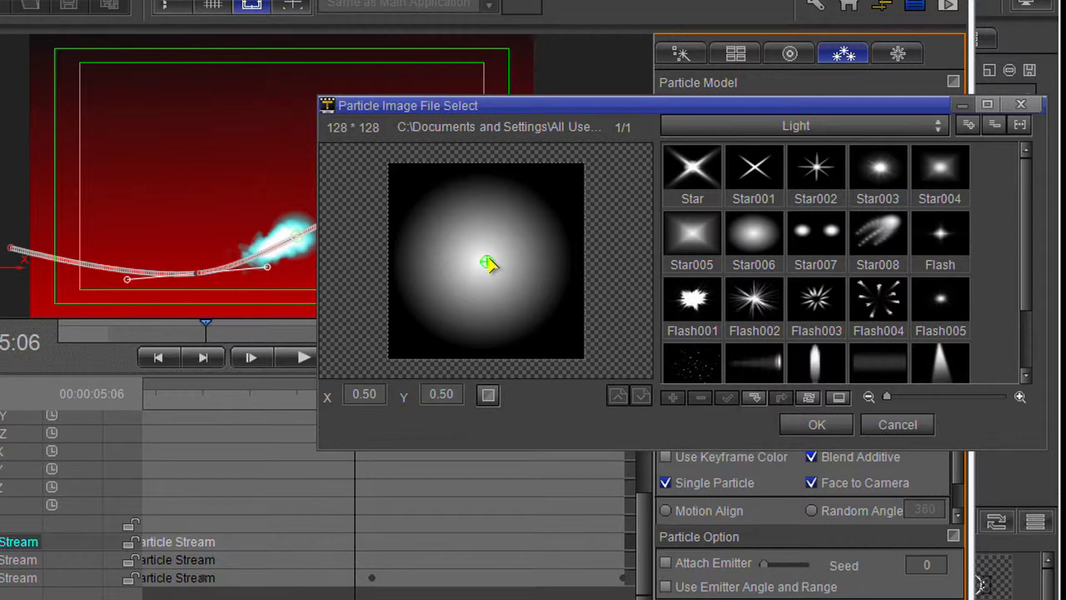
Step: Preview the Flash001 and Star008 particle images, confirm one, and select another stream layer
{"action": "left_click", "coordinate": [754, 306]}
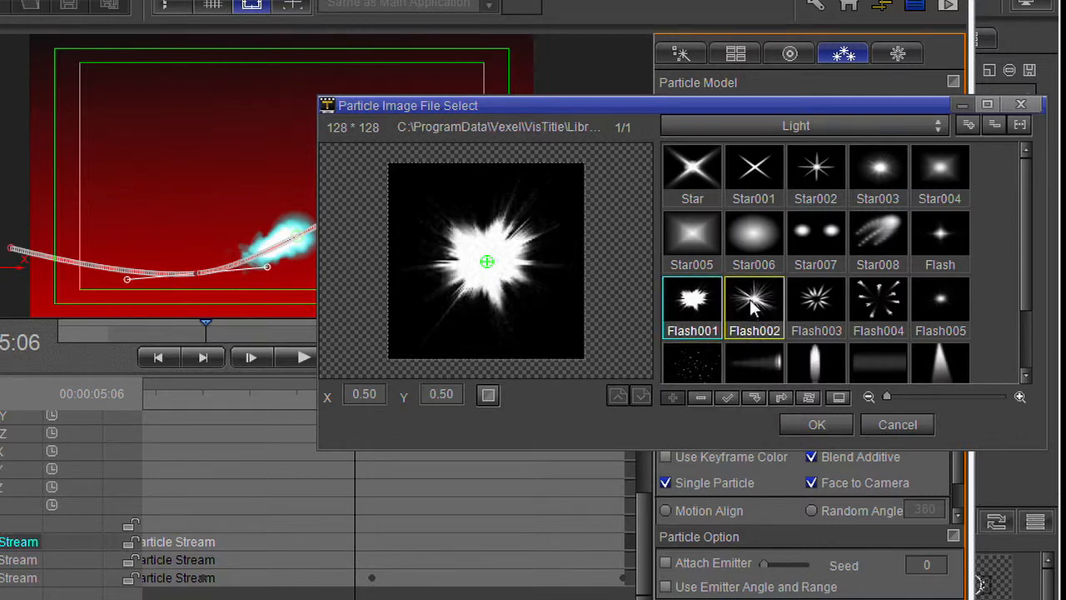
{"action": "left_click", "coordinate": [878, 237]}
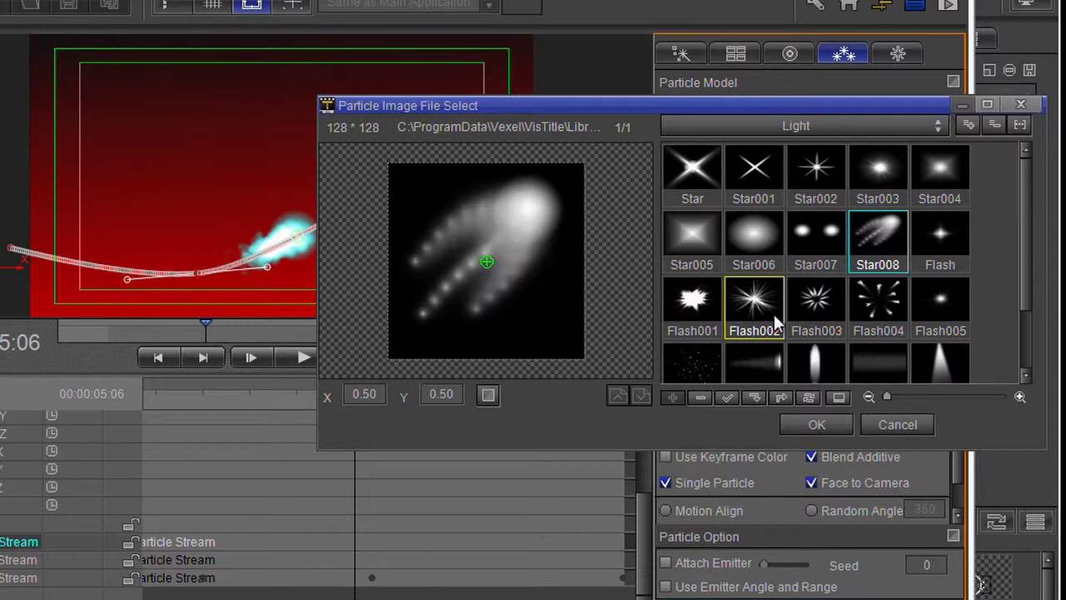
{"action": "left_click", "coordinate": [817, 424]}
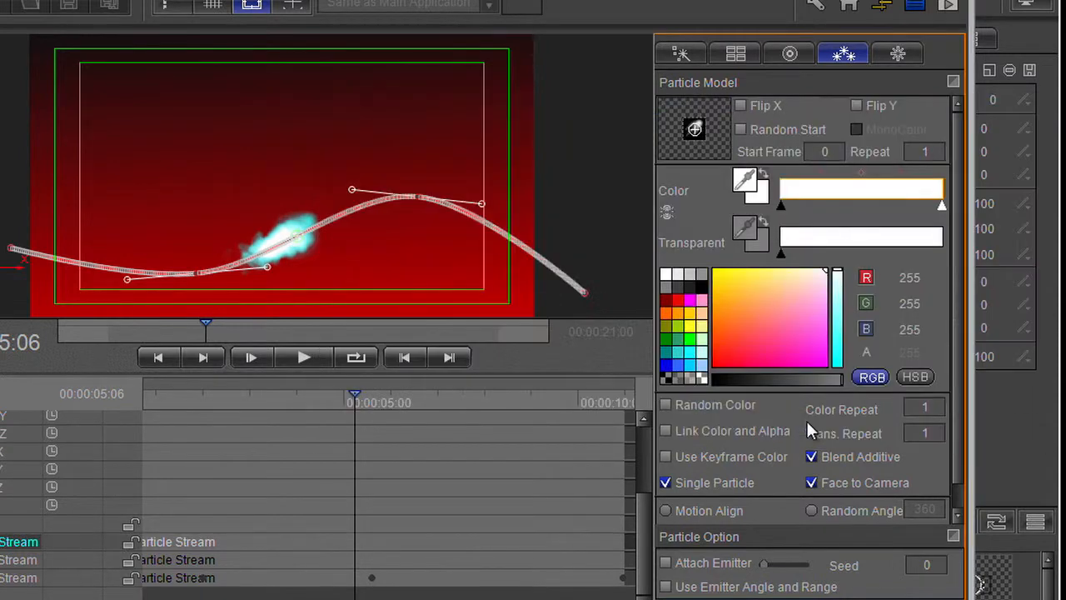
{"action": "mouse_move", "coordinate": [342, 340]}
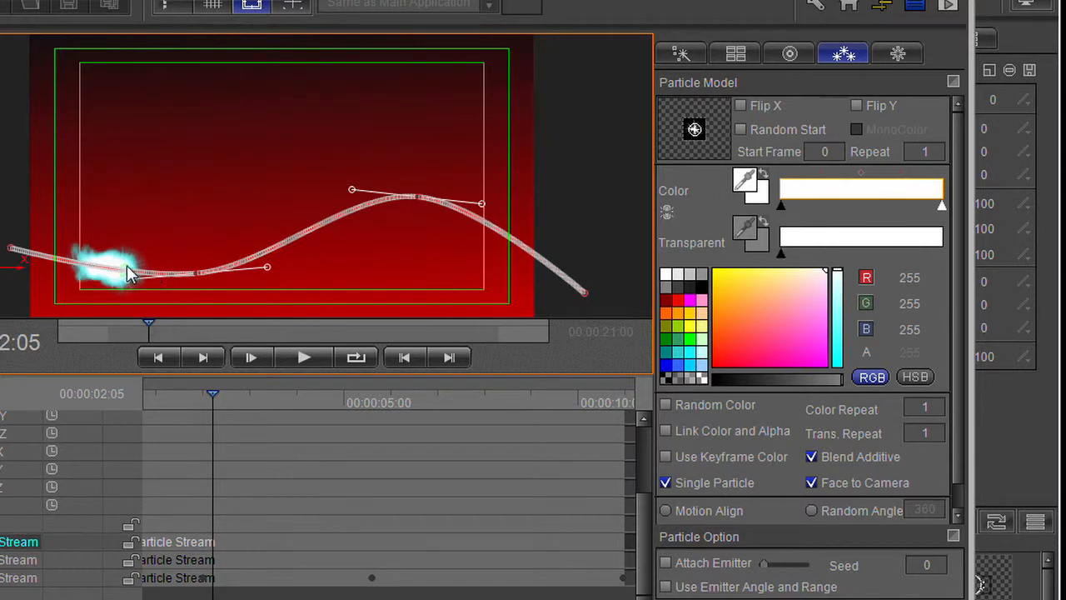
{"action": "left_click", "coordinate": [305, 357]}
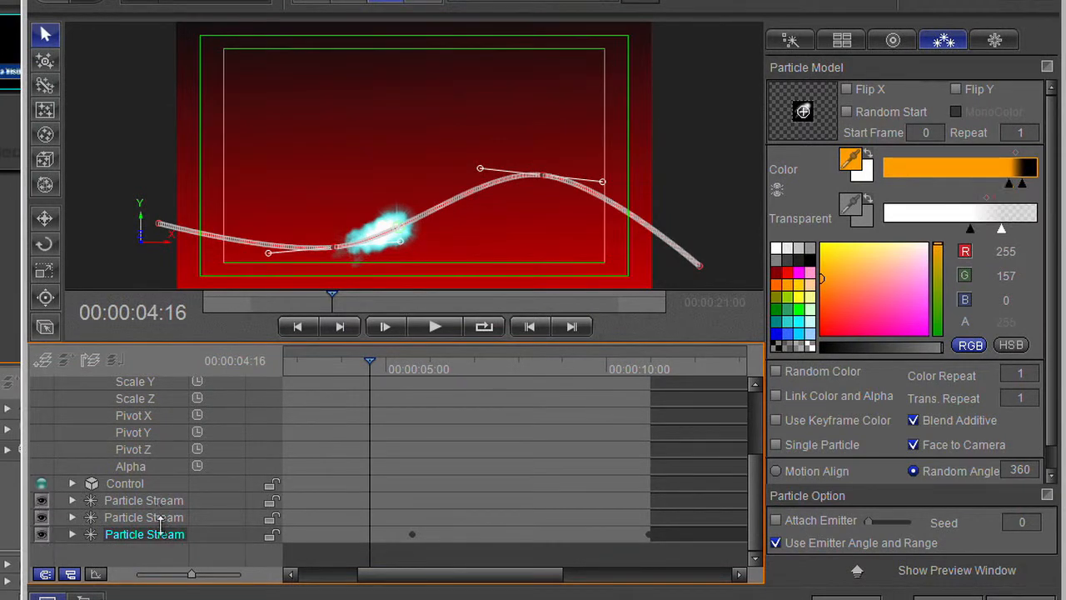
Step: Select the Particle Stream layers and assign the comet-like Star008 image to the second stream
{"action": "left_click", "coordinate": [42, 517]}
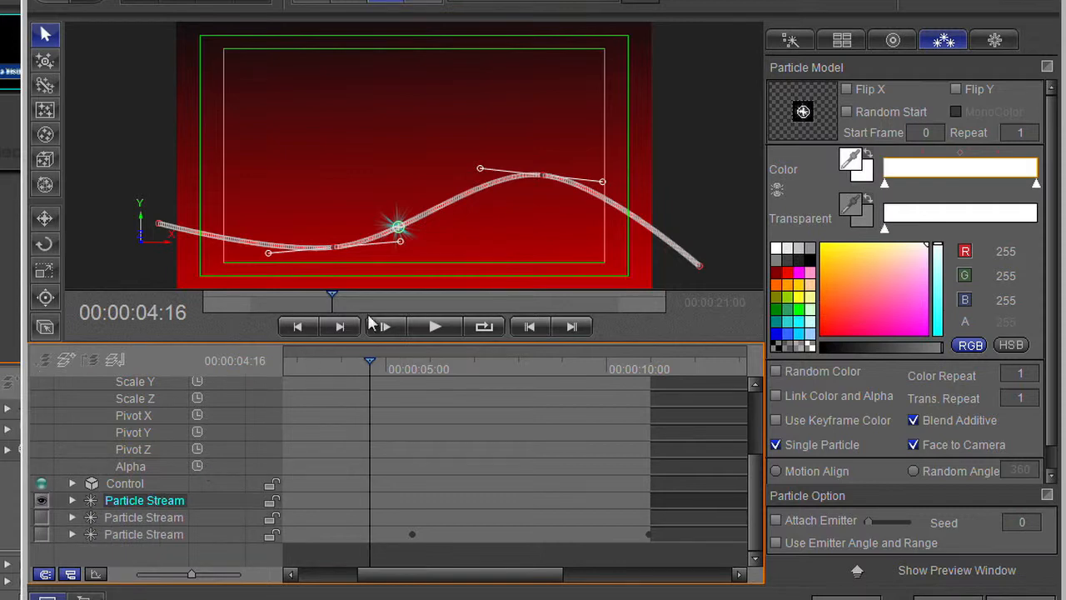
{"action": "left_click", "coordinate": [801, 111]}
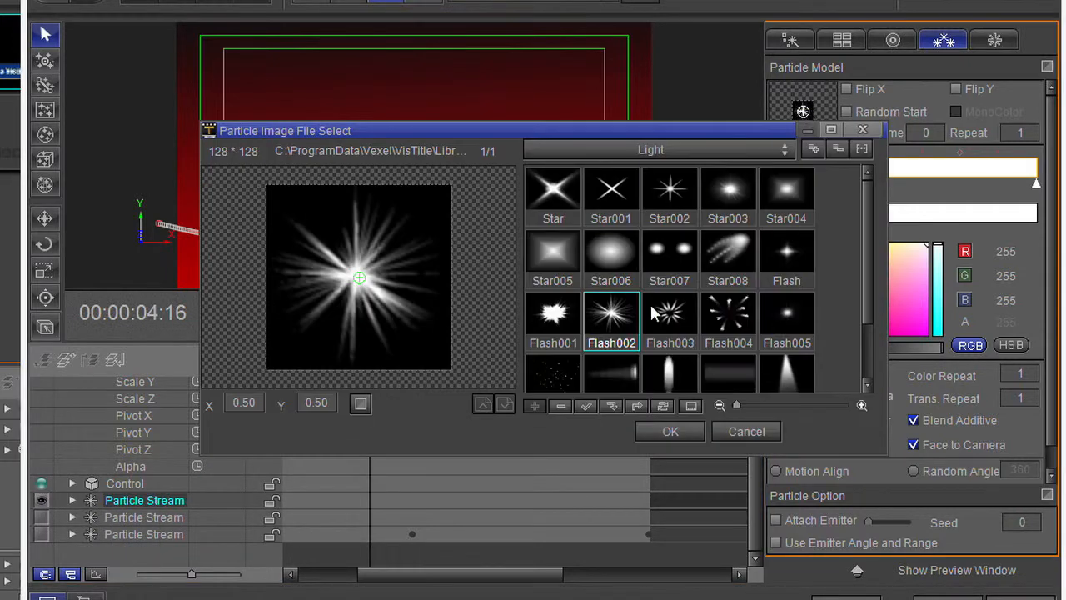
{"action": "left_click", "coordinate": [669, 431]}
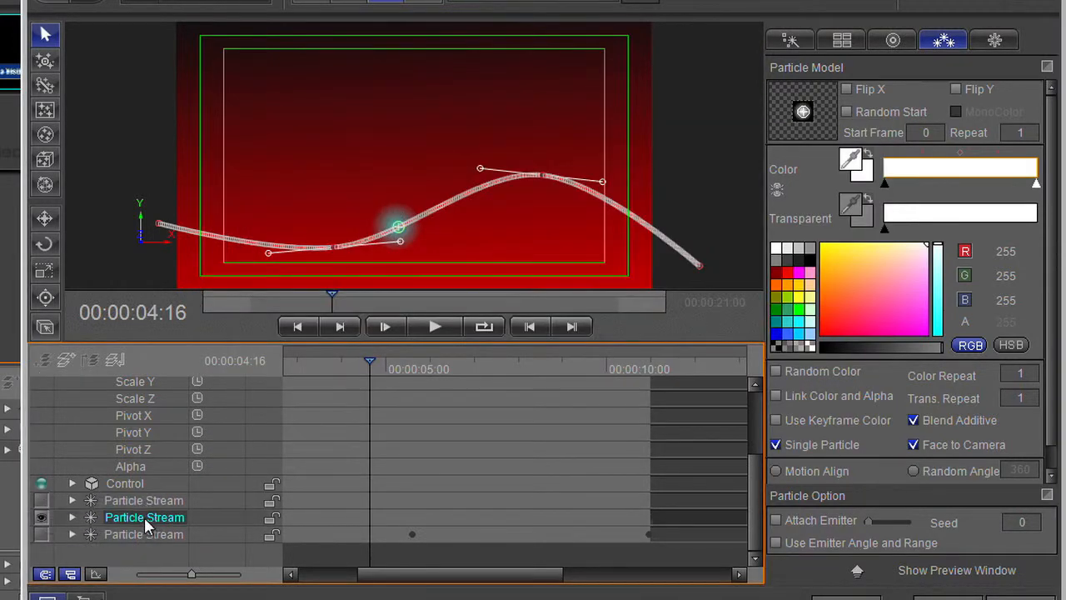
{"action": "left_click", "coordinate": [802, 111]}
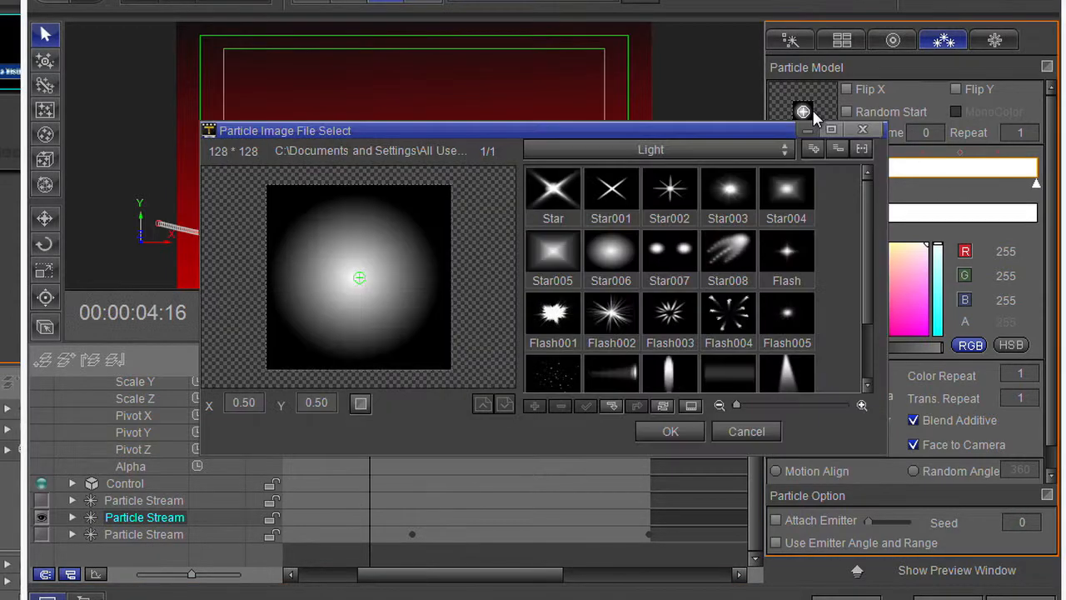
{"action": "left_click", "coordinate": [728, 253]}
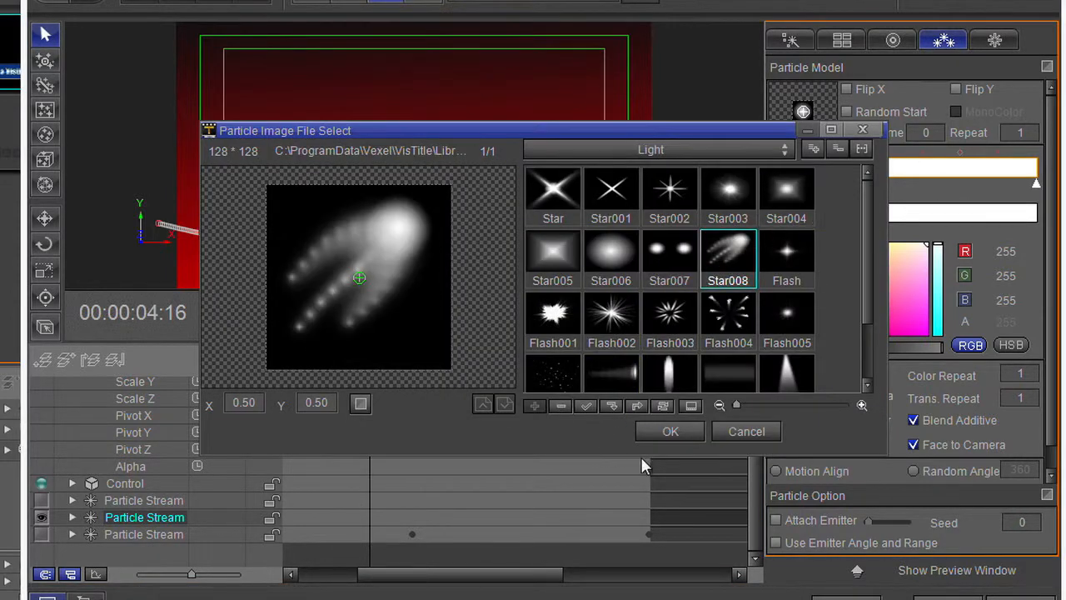
{"action": "left_click", "coordinate": [669, 431]}
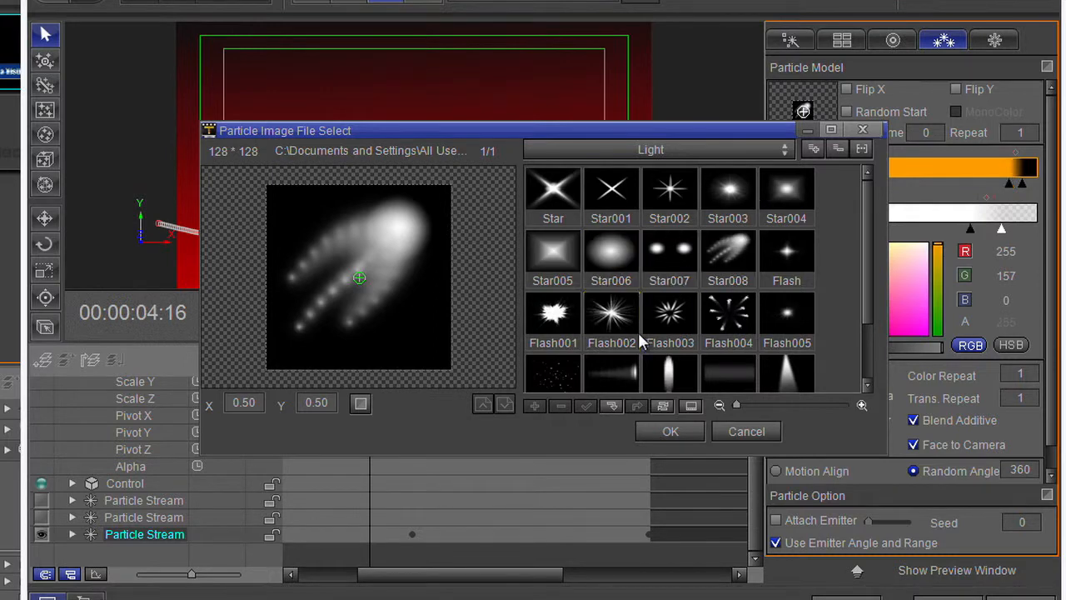
{"action": "left_click", "coordinate": [670, 431]}
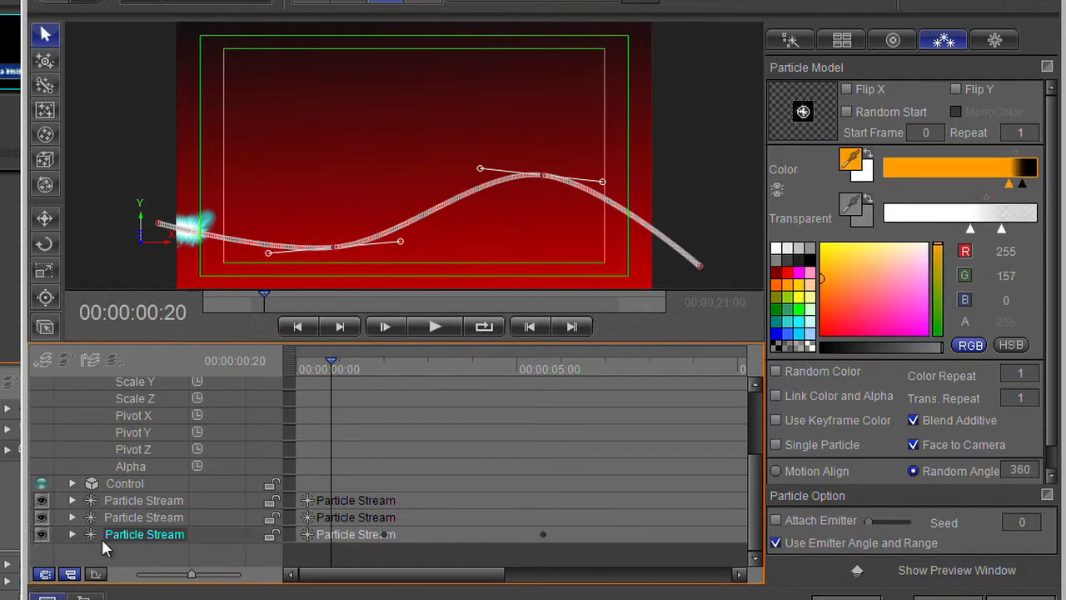
{"action": "mouse_move", "coordinate": [152, 547]}
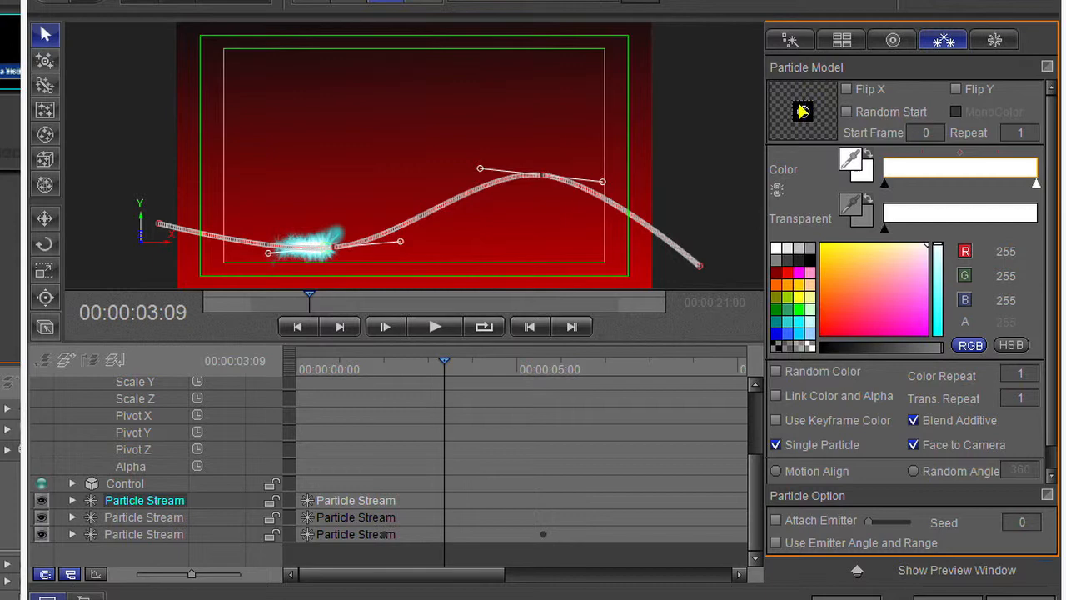
Step: Replace the bottom stream's particle image with the streaky Line004 light shape
{"action": "left_click", "coordinate": [802, 111]}
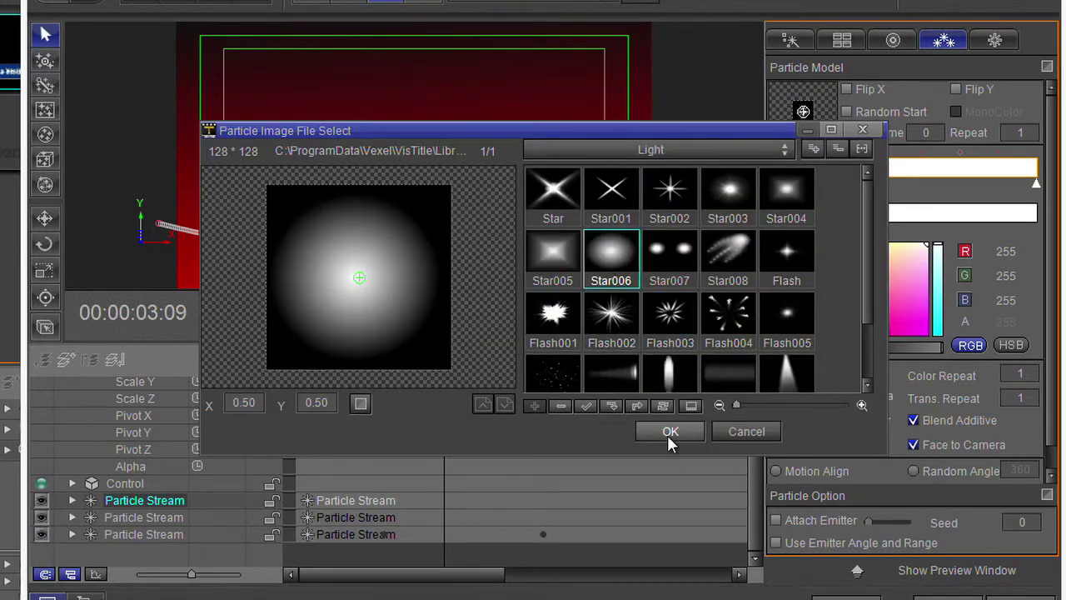
{"action": "left_click", "coordinate": [669, 431]}
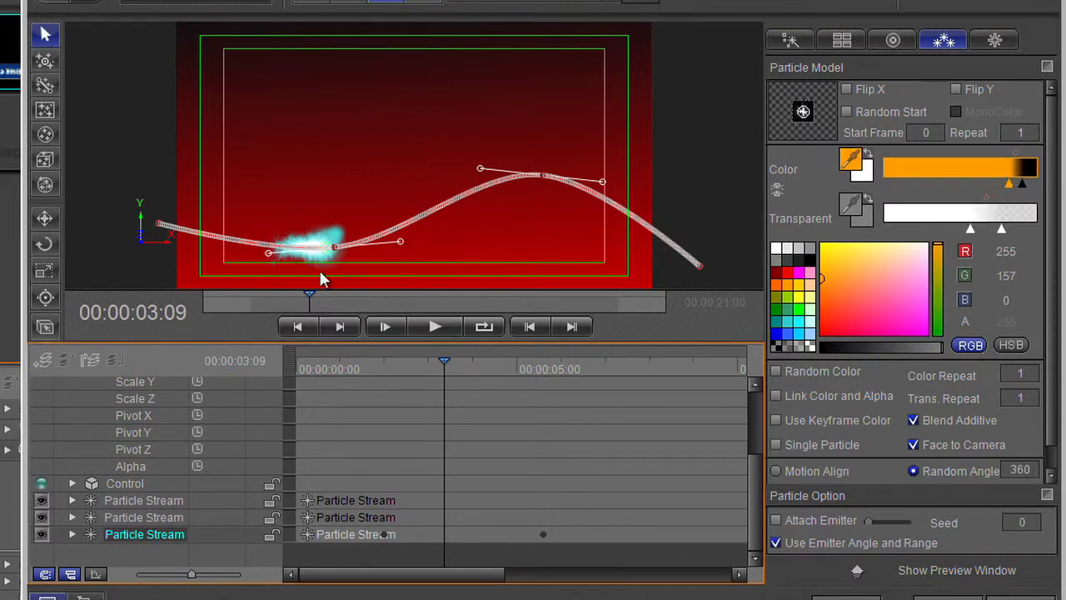
{"action": "mouse_move", "coordinate": [825, 153]}
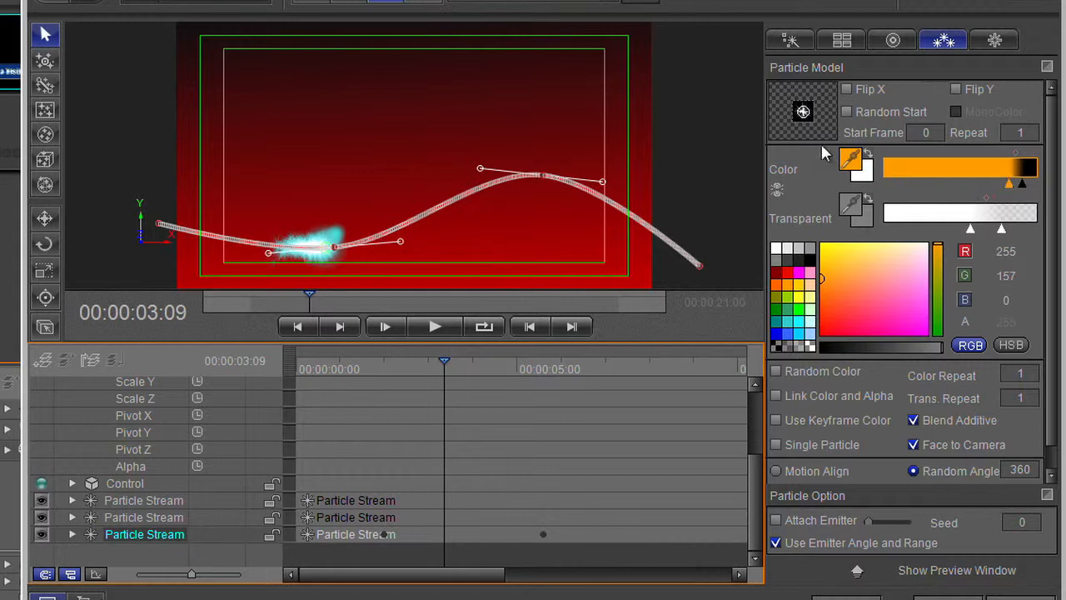
{"action": "left_click", "coordinate": [802, 111]}
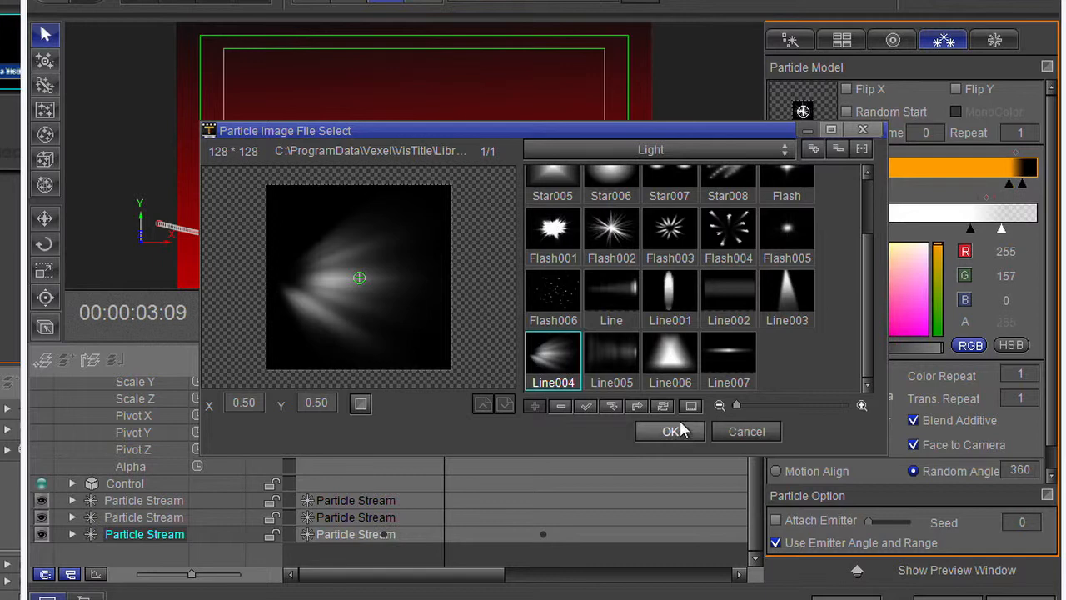
{"action": "left_click", "coordinate": [669, 431]}
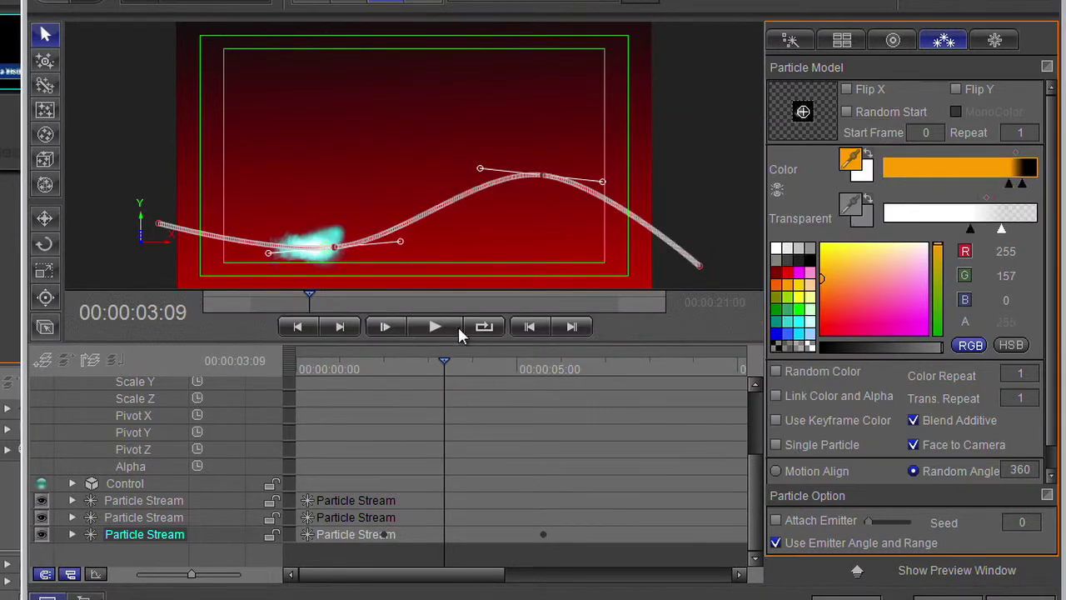
{"action": "left_click", "coordinate": [995, 40]}
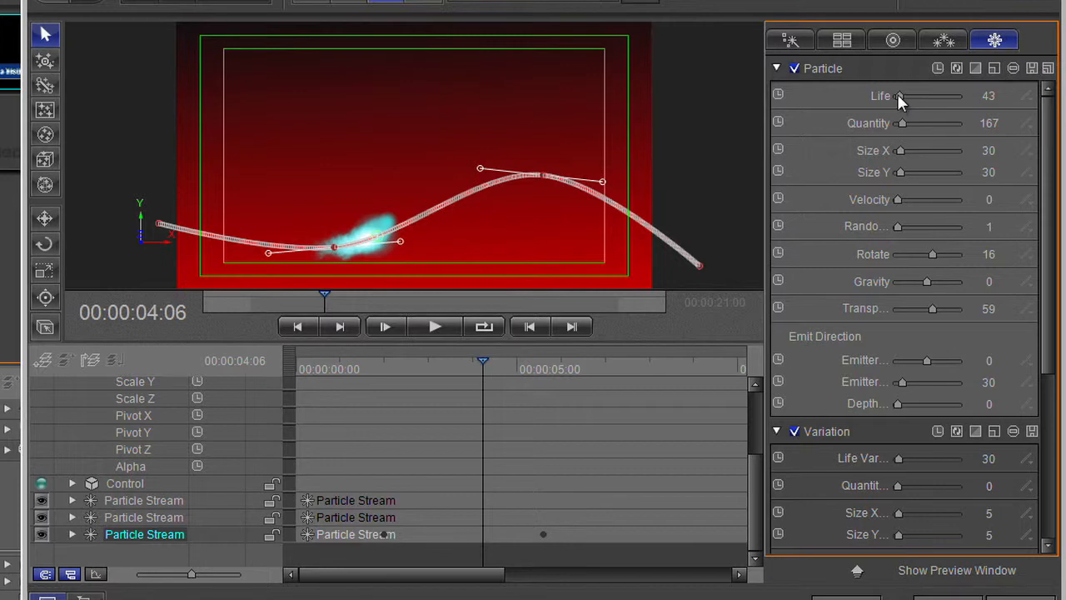
Step: Raise particle life to 292, widen size to 32×16, and set gravity 1, transparency 33
{"action": "left_click_drag", "start_coordinate": [898, 96], "coordinate": [910, 96]}
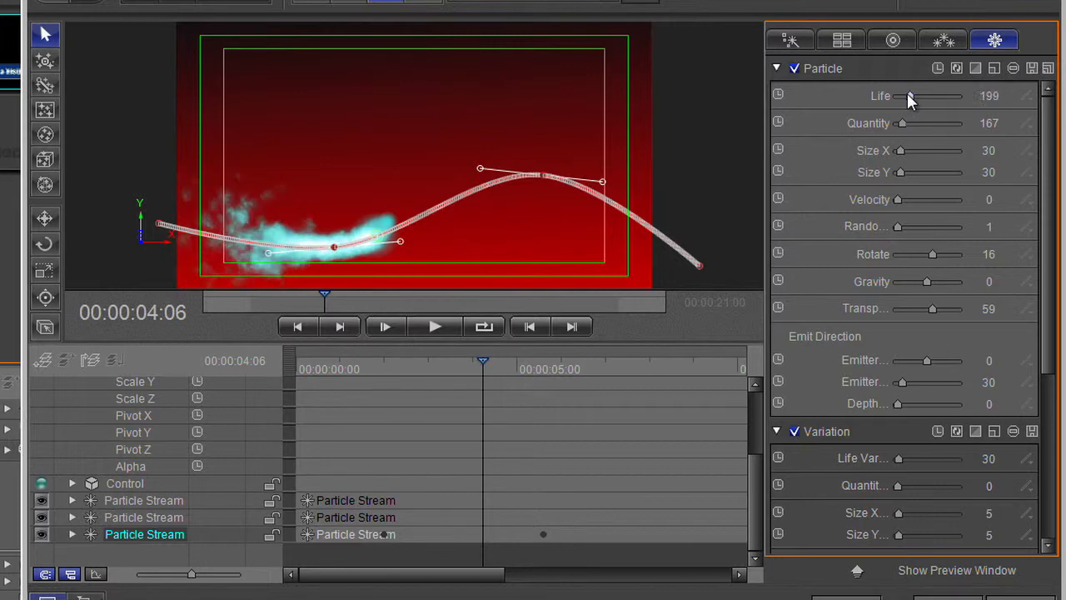
{"action": "left_click_drag", "start_coordinate": [908, 96], "coordinate": [915, 96]}
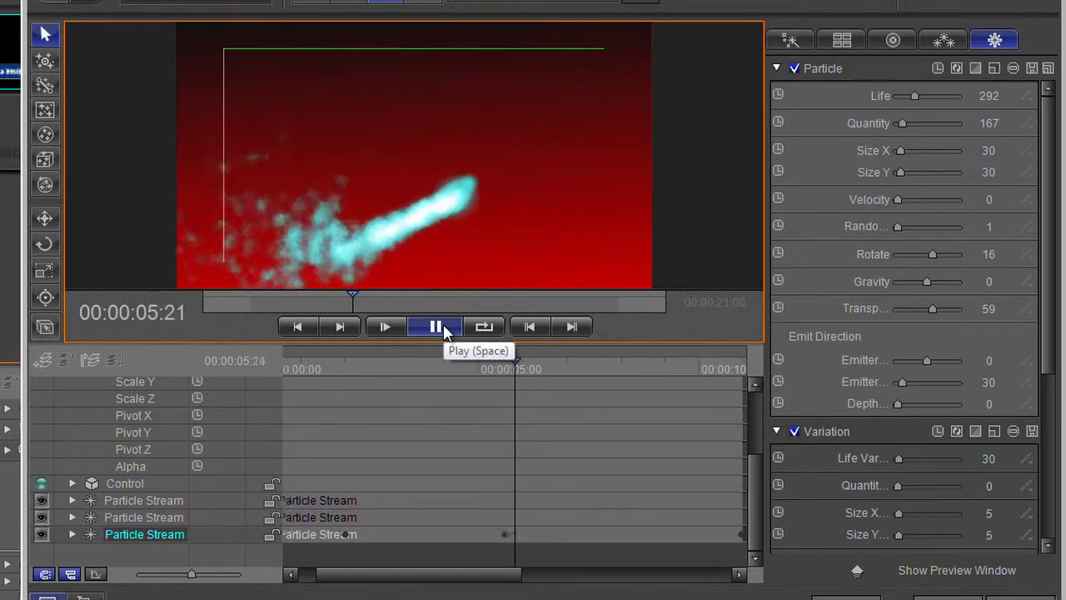
{"action": "left_click", "coordinate": [436, 327]}
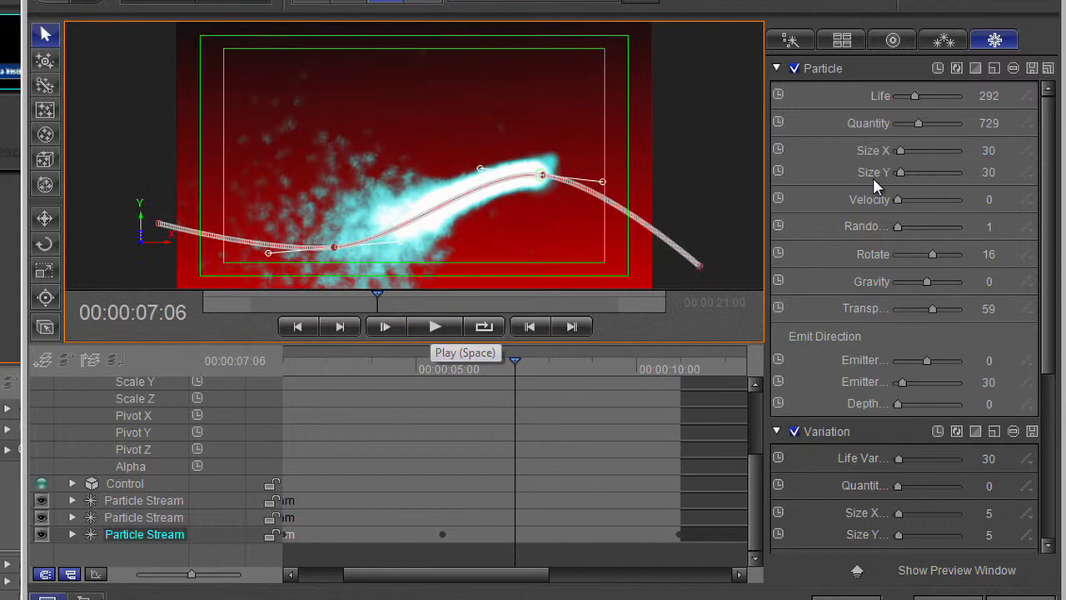
{"action": "left_click_drag", "start_coordinate": [900, 150], "coordinate": [931, 150]}
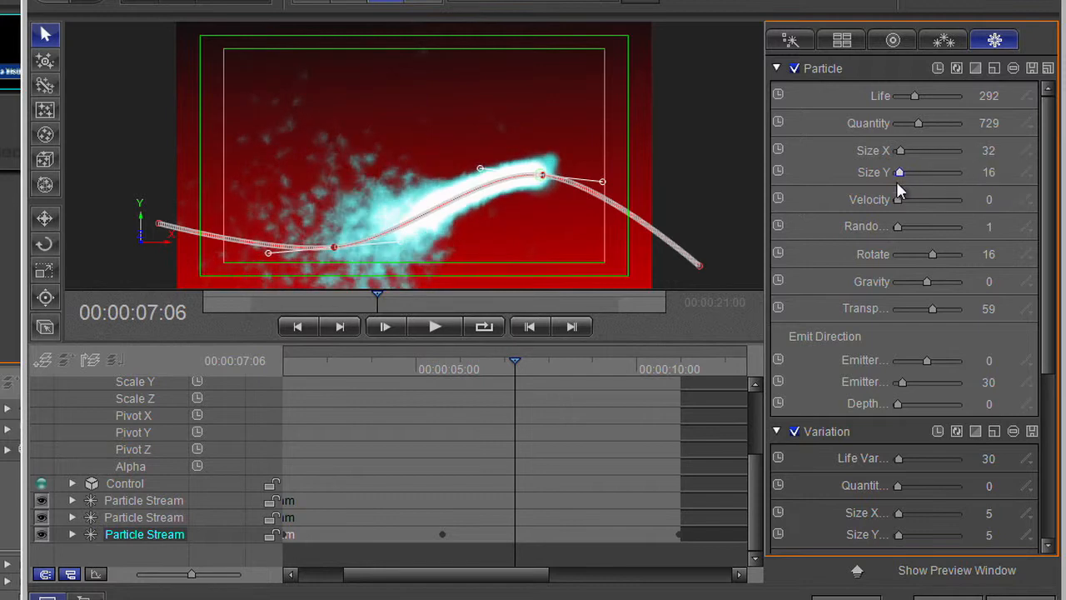
{"action": "left_click_drag", "start_coordinate": [898, 199], "coordinate": [904, 199]}
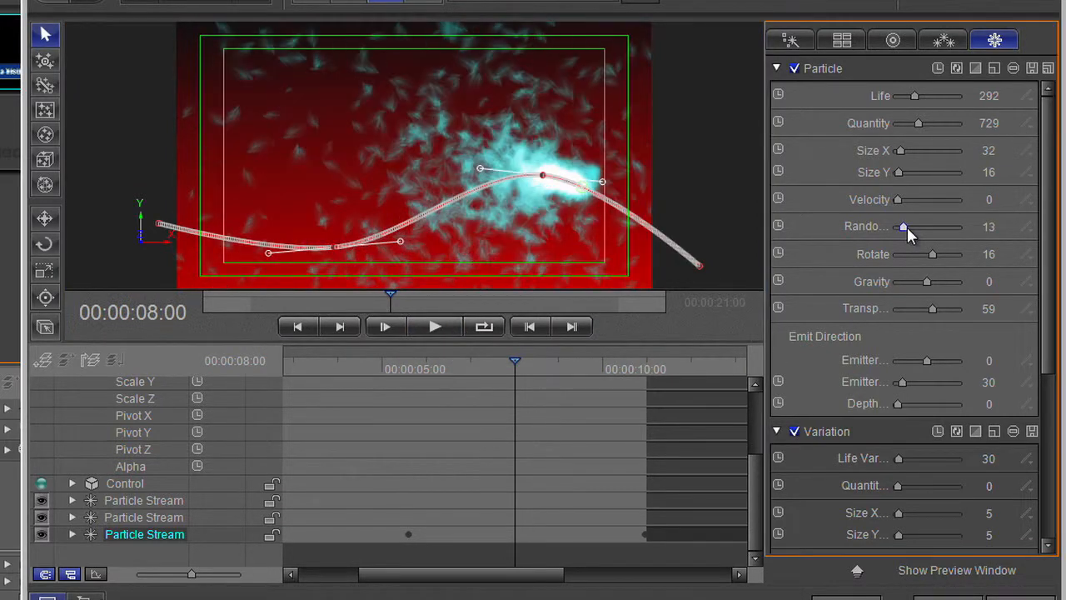
{"action": "left_click_drag", "start_coordinate": [904, 225], "coordinate": [898, 225]}
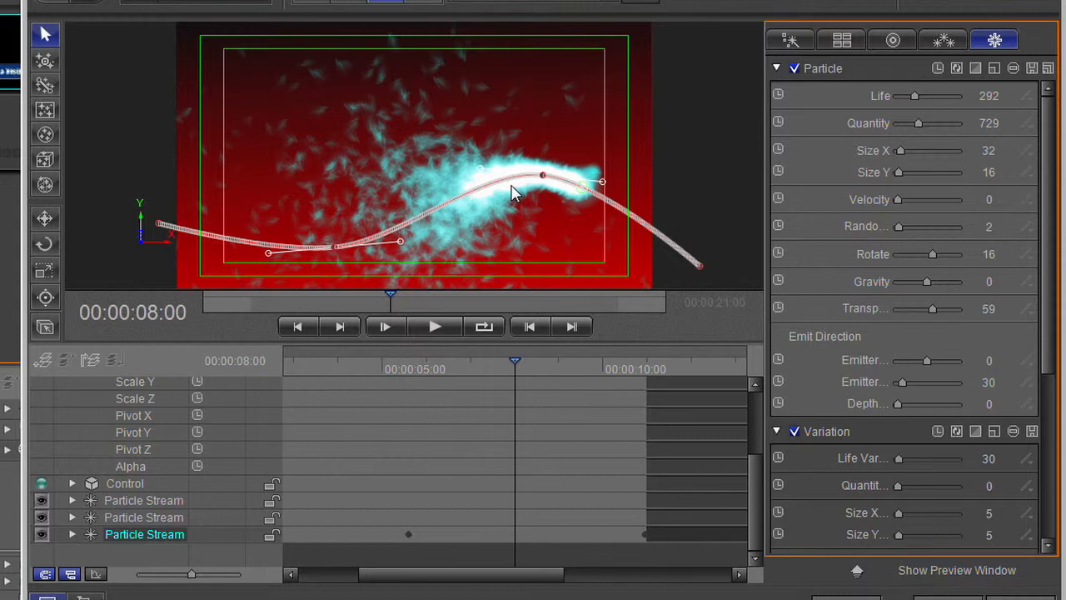
{"action": "mouse_move", "coordinate": [937, 261]}
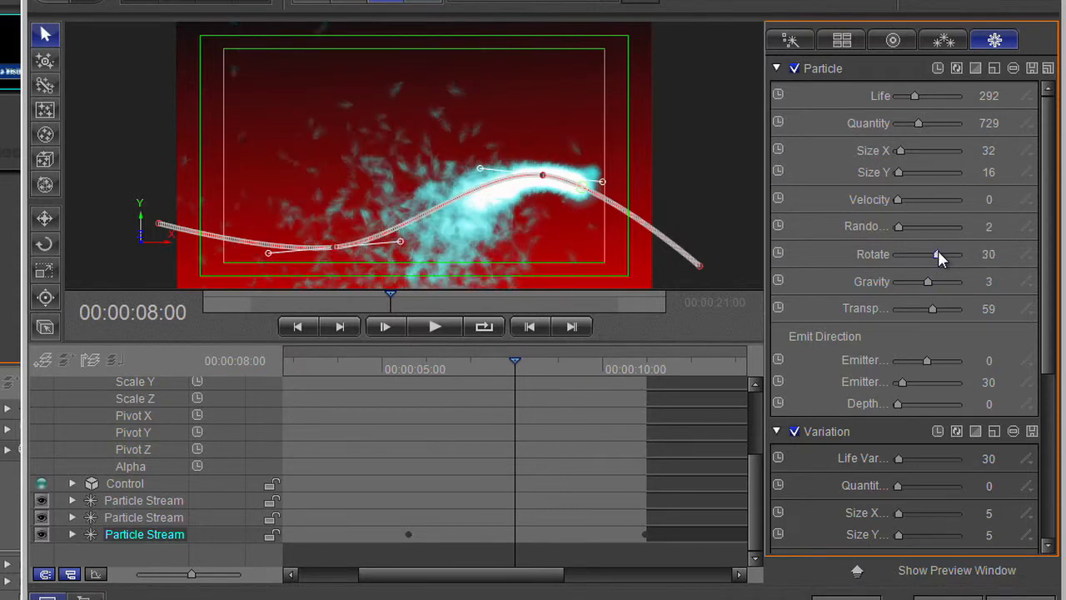
{"action": "left_click_drag", "start_coordinate": [926, 281], "coordinate": [932, 280]}
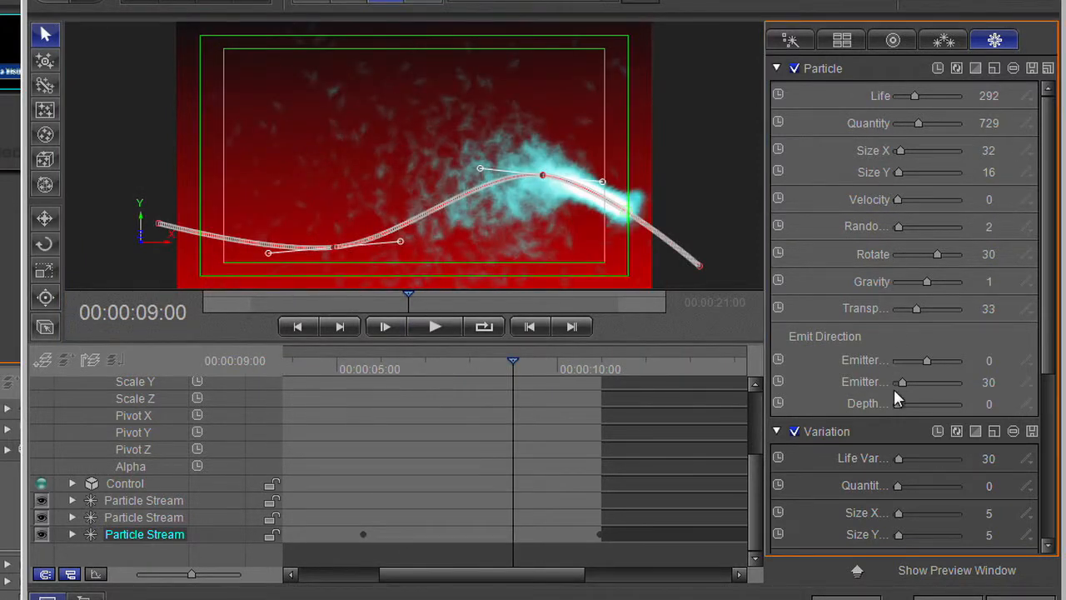
Step: Set life, quantity and size variation to 248, 500 and 69×26, then return to the title layout
{"action": "scroll", "scroll_direction": "down", "scroll_amount": 3}
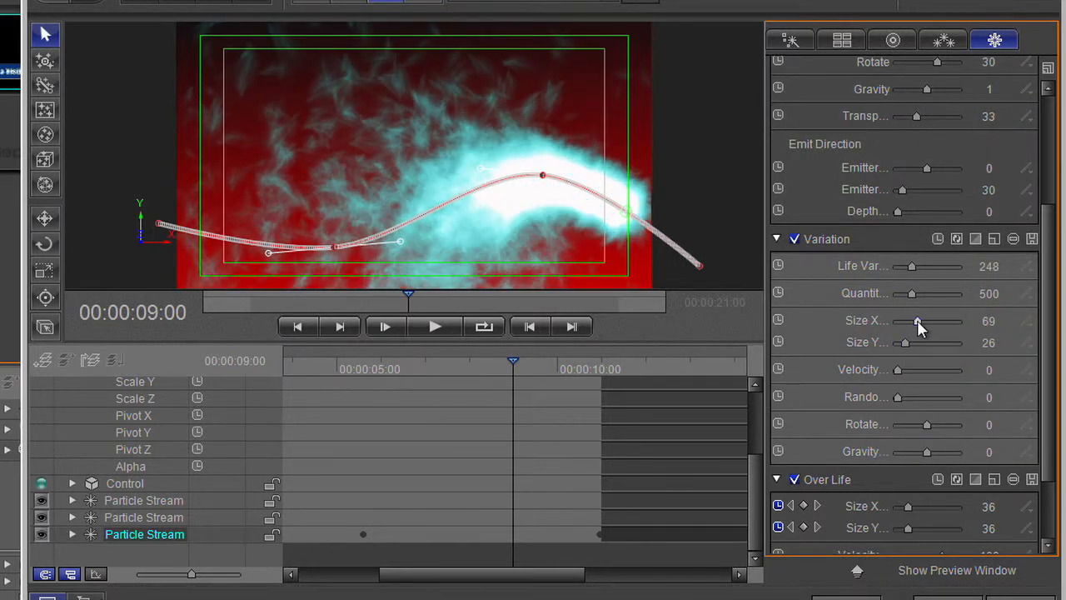
{"action": "left_click", "coordinate": [434, 327]}
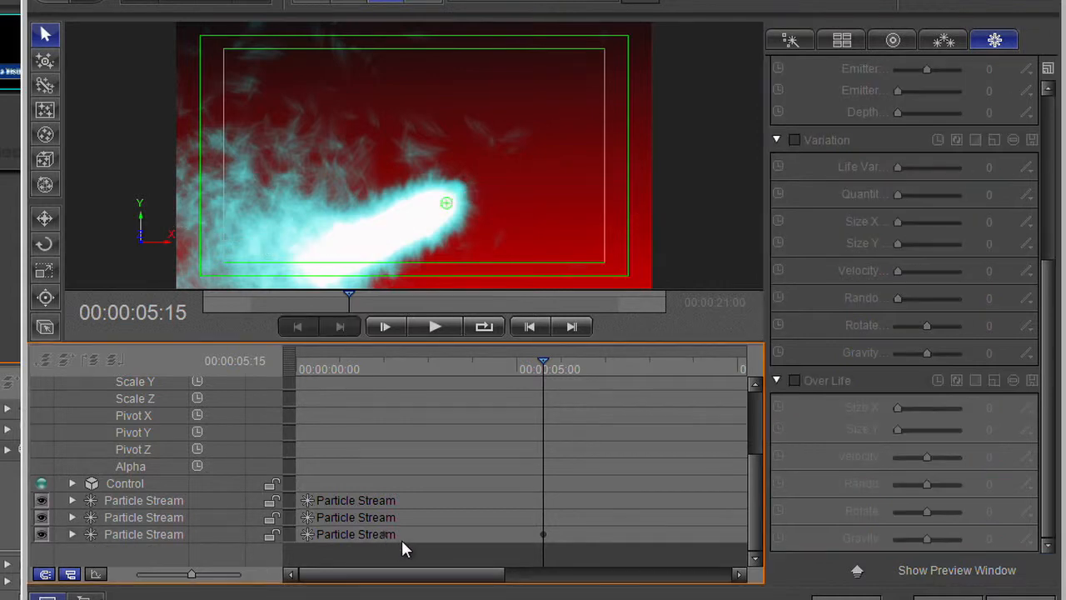
{"action": "left_click", "coordinate": [143, 534]}
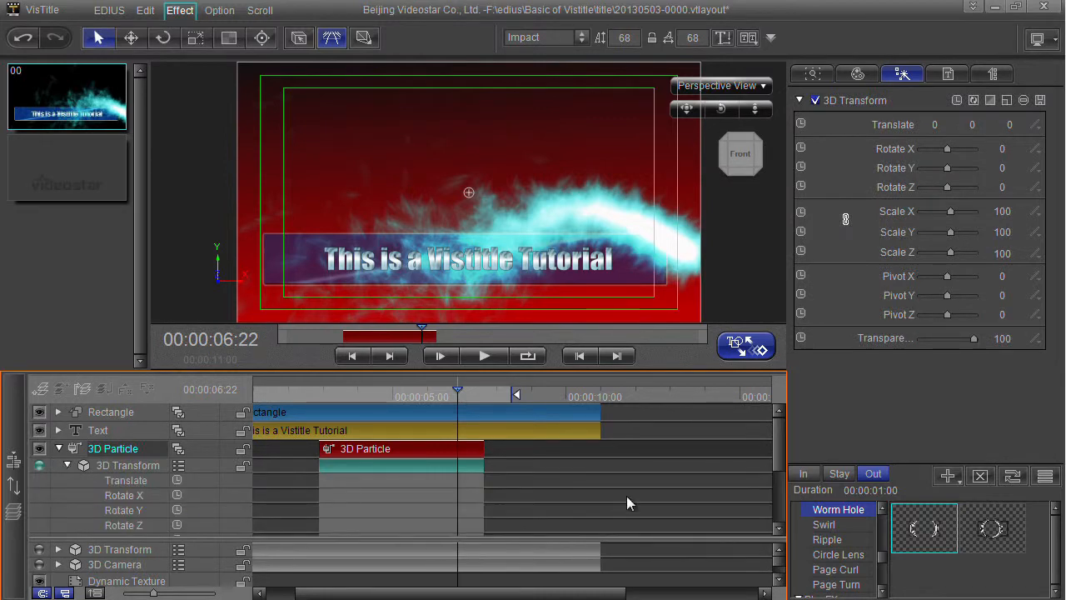
Step: Scroll the VisTitle layout to preview the cyan particle stream crossing the title text
{"action": "scroll", "scroll_direction": "down", "scroll_amount": 3}
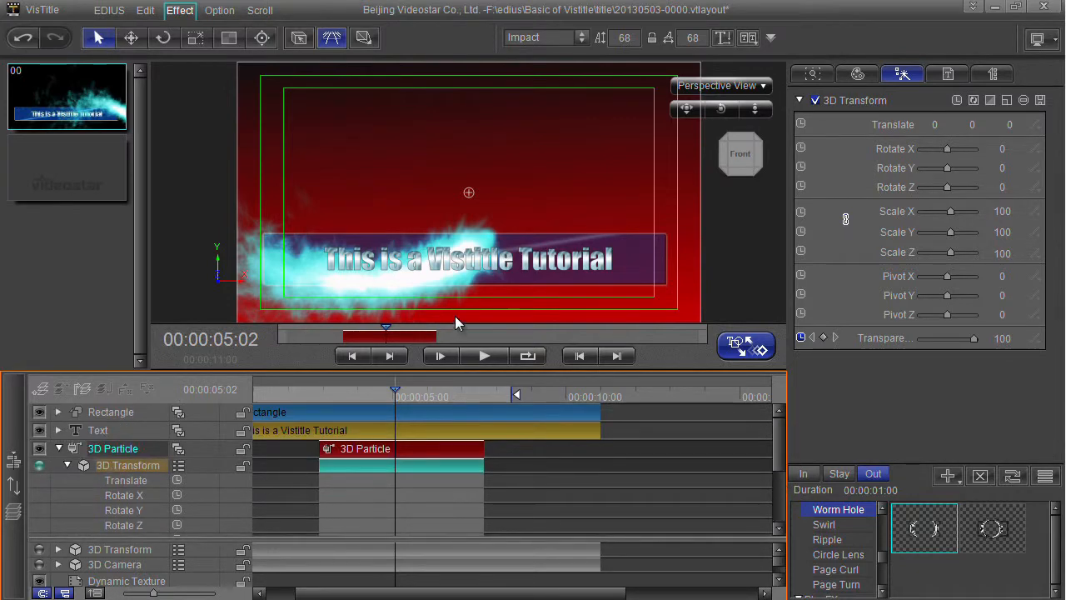
{"action": "mouse_move", "coordinate": [492, 248]}
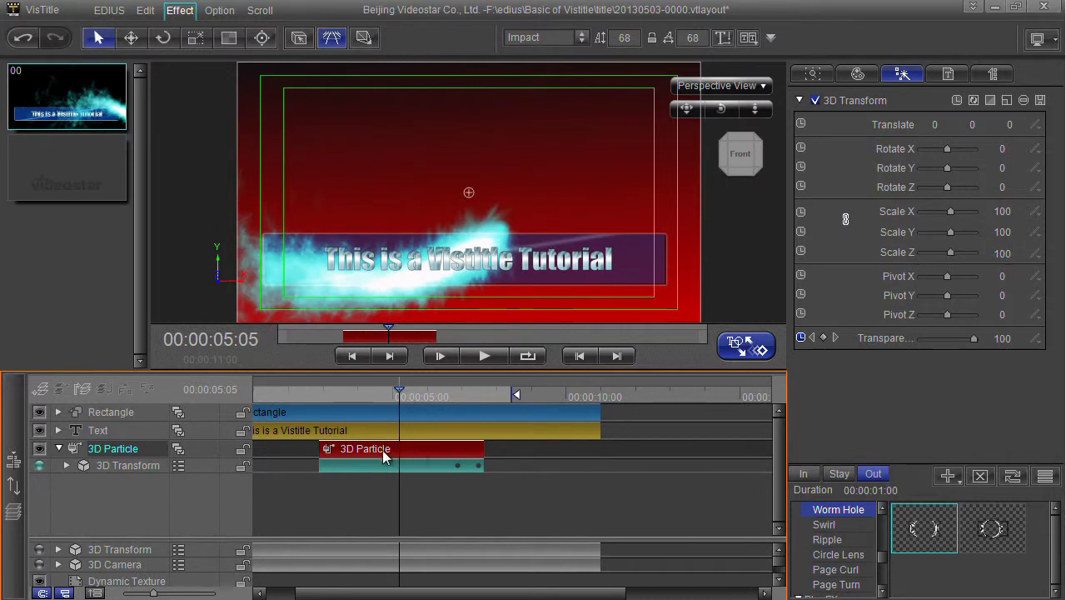
Step: Render the 3D Particle clip as a new separate layer from its right-click menu
{"action": "right_click", "coordinate": [384, 449]}
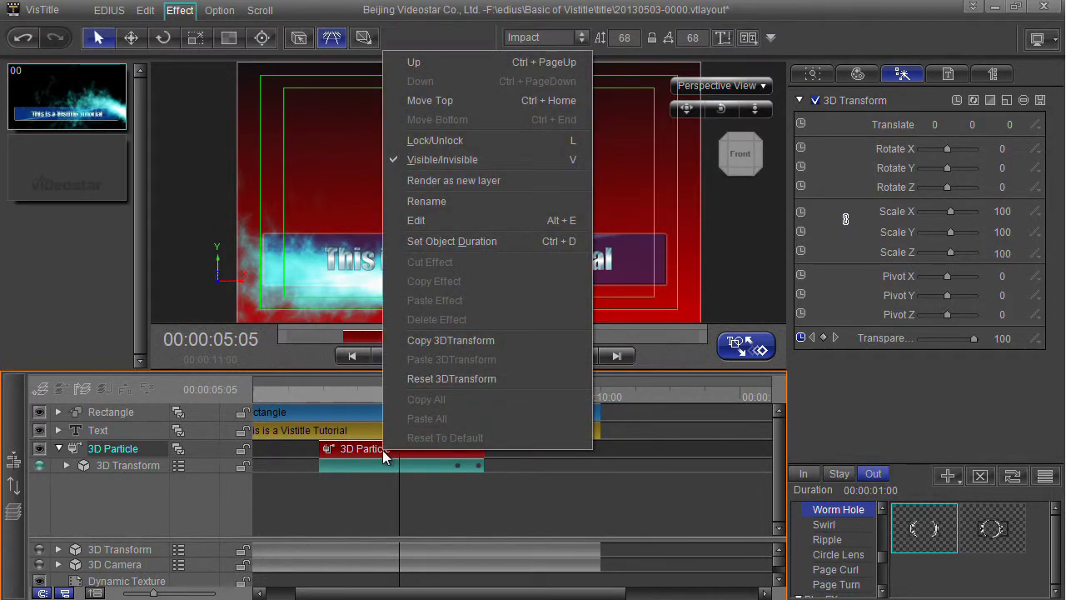
{"action": "mouse_move", "coordinate": [454, 180]}
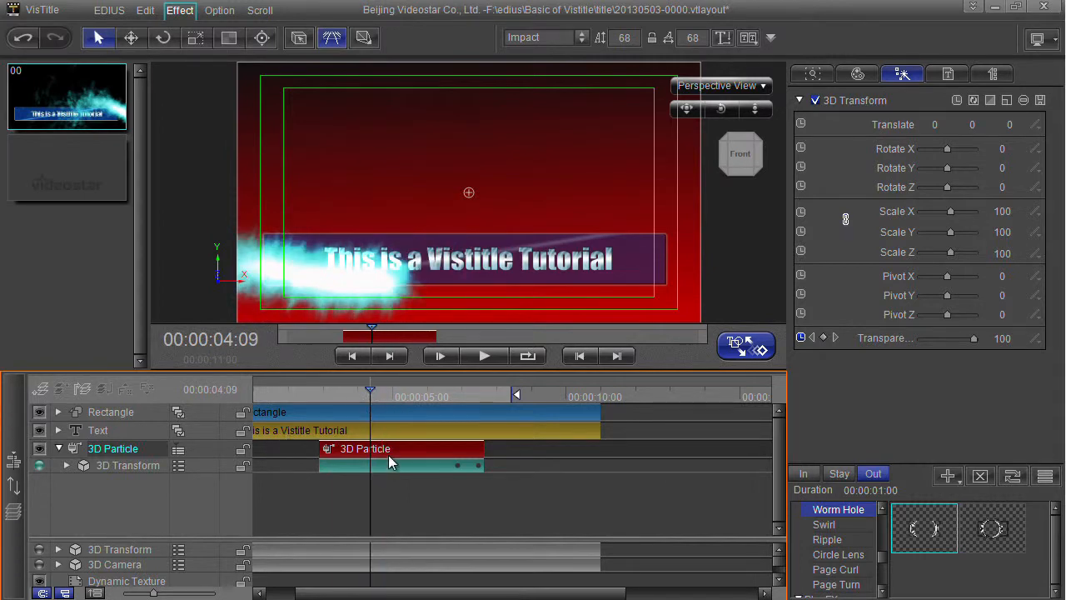
{"action": "right_click", "coordinate": [320, 402]}
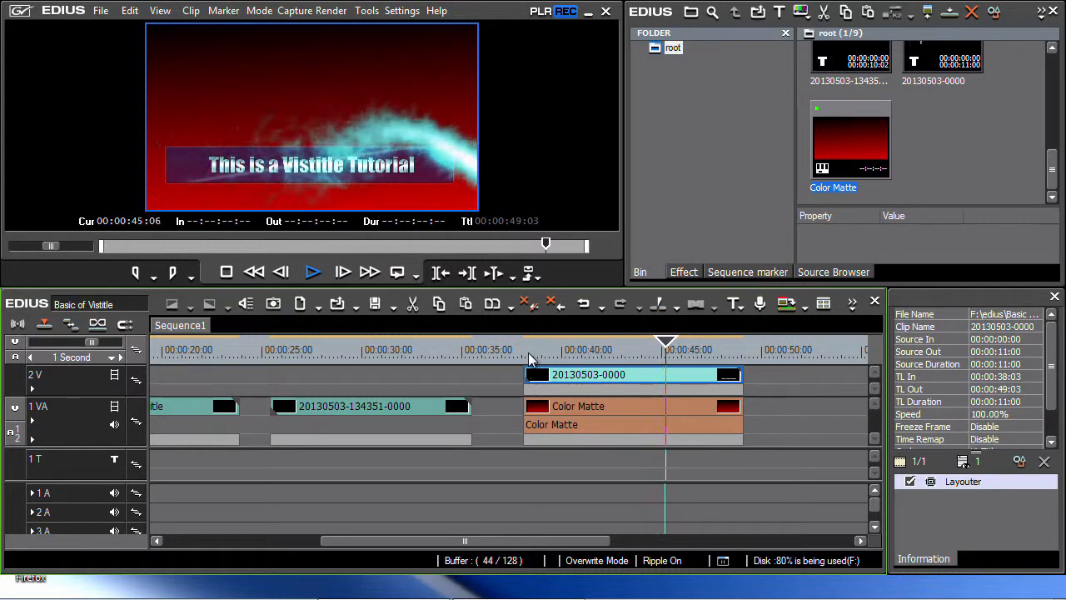
Step: Play the EDIUS sequence with the title on 2V over the red Color Matte
{"action": "left_click", "coordinate": [312, 271]}
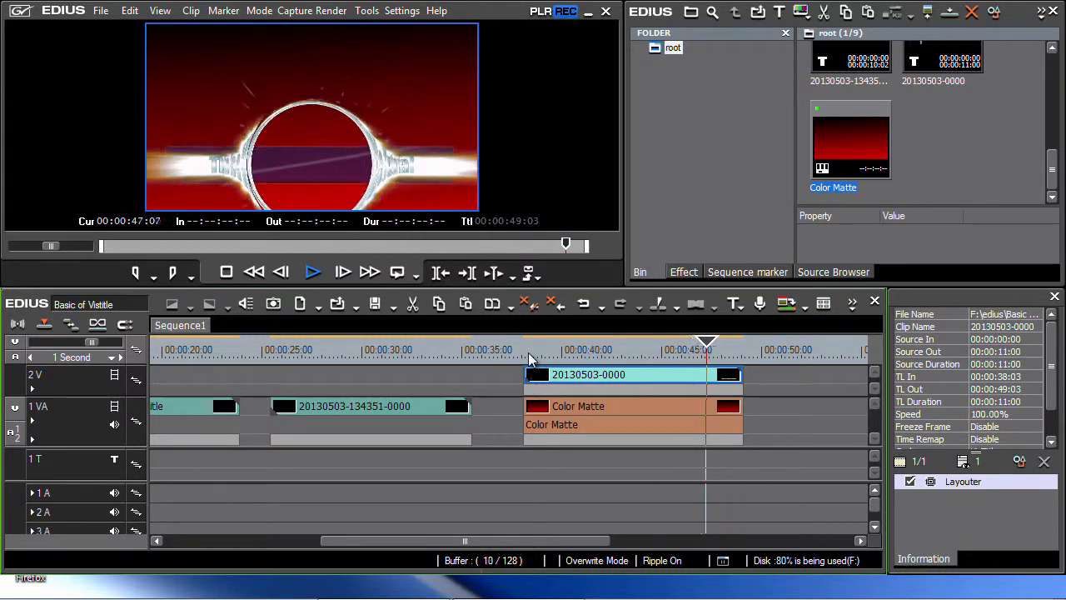